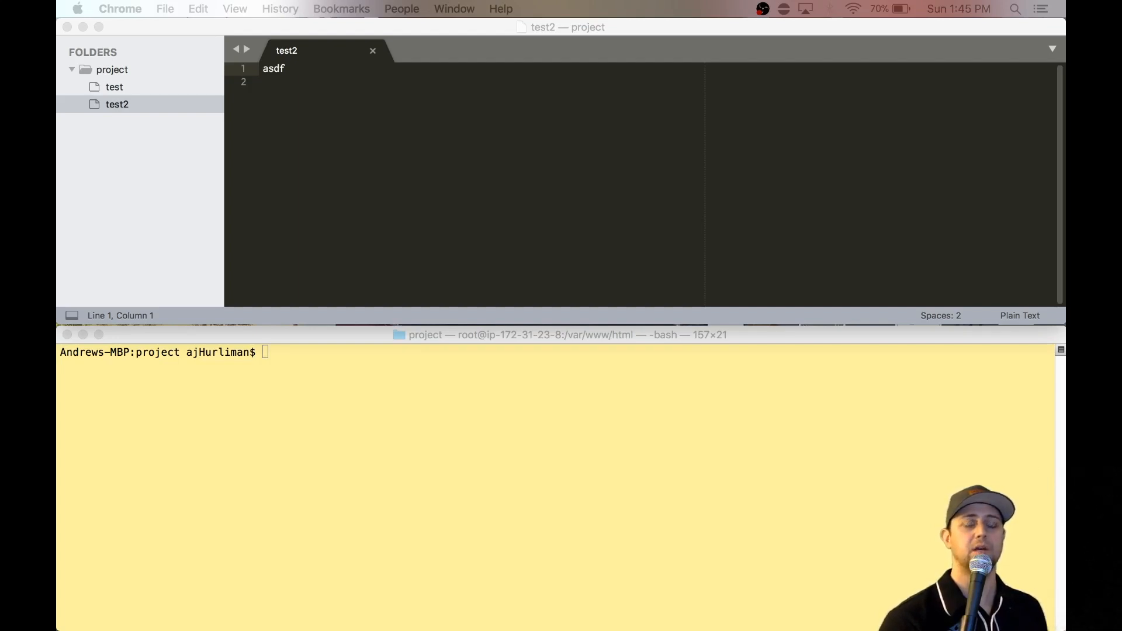
Focus the console, enter '/r/Desk0', and start a git checkout command
{"action": "left_click", "coordinate": [501, 352]}
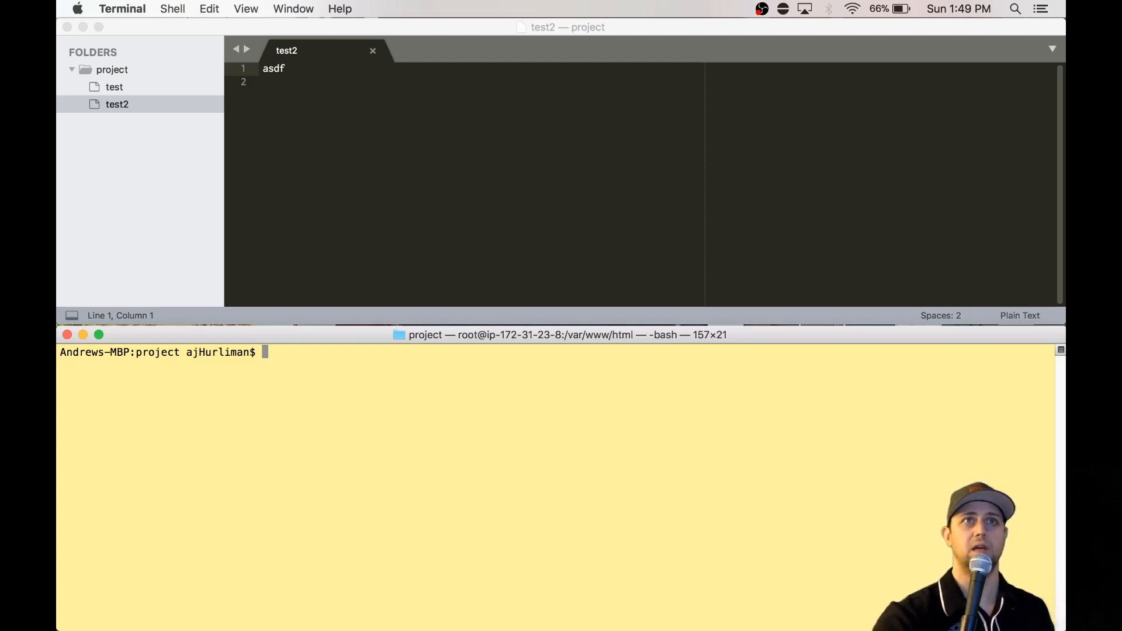
{"action": "mouse_move", "coordinate": [380, 409]}
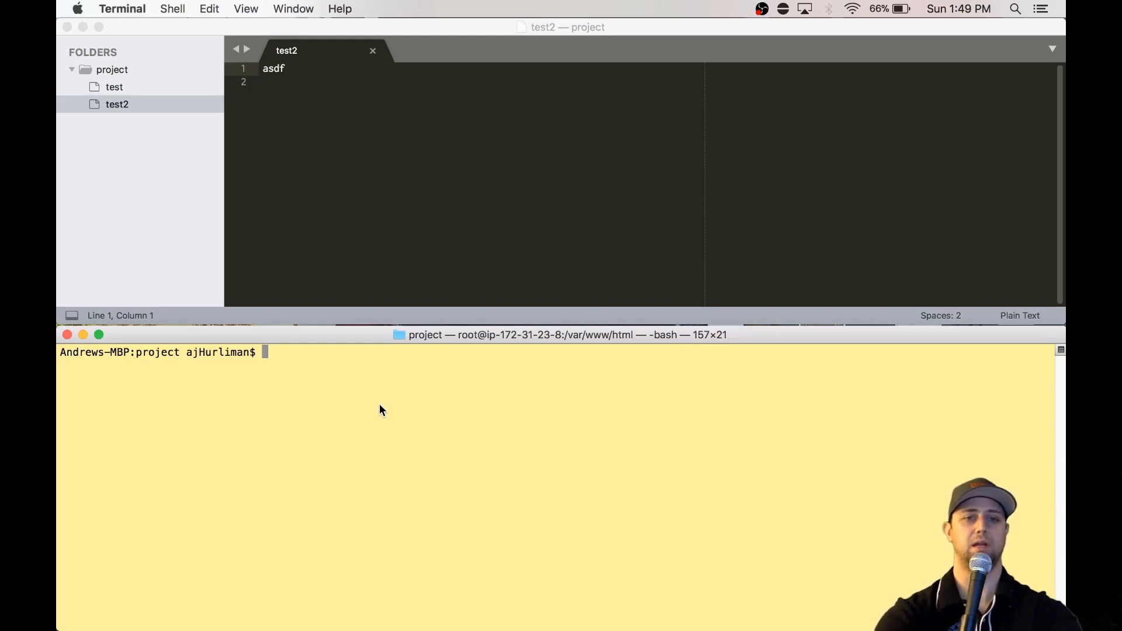
{"action": "type", "text": "/r/Desk0"}
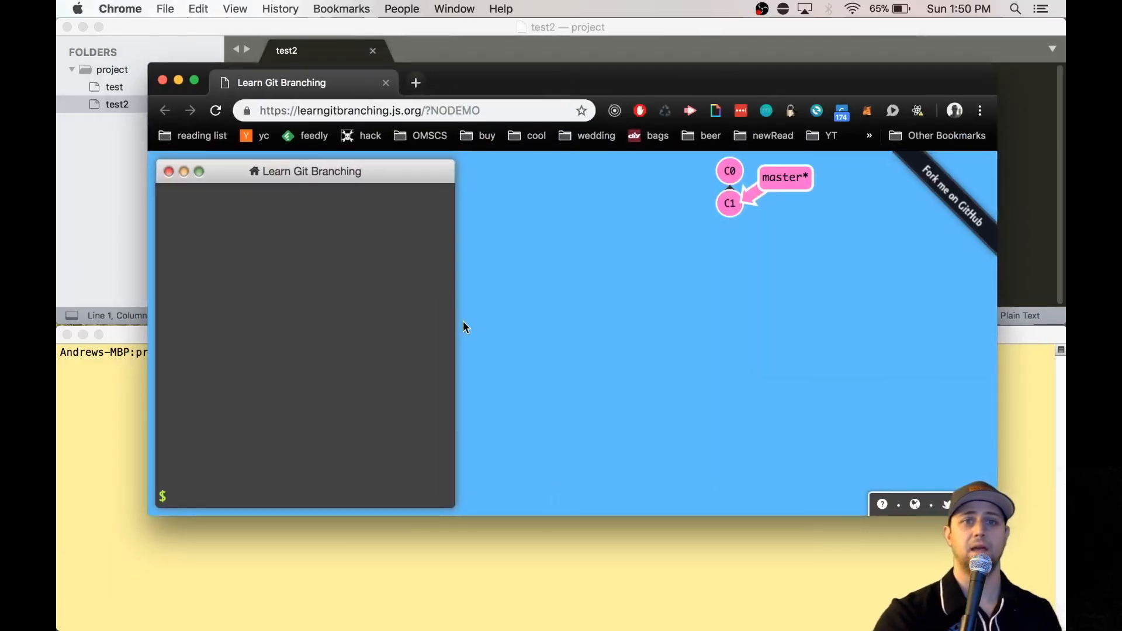
{"action": "mouse_move", "coordinate": [386, 345]}
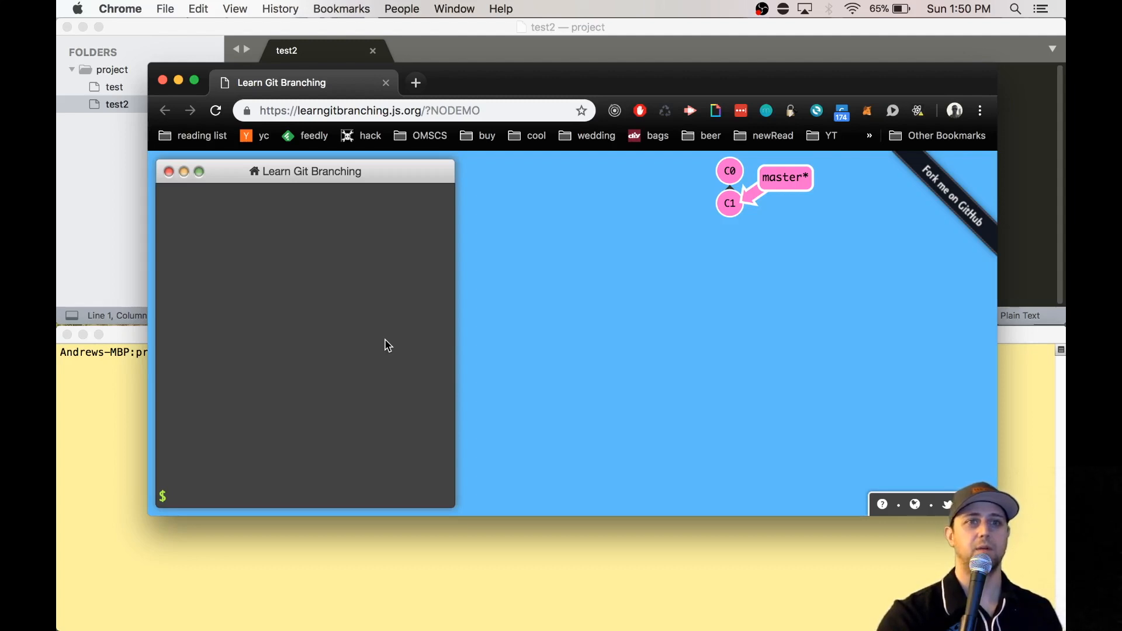
{"action": "mouse_move", "coordinate": [584, 416]}
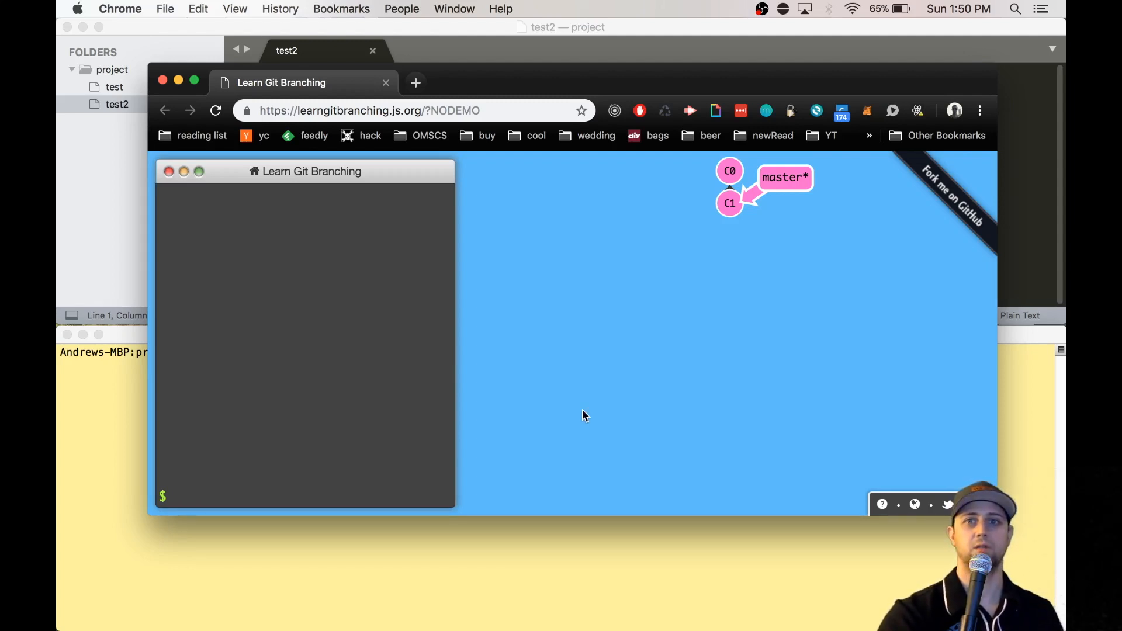
{"action": "mouse_move", "coordinate": [405, 351]}
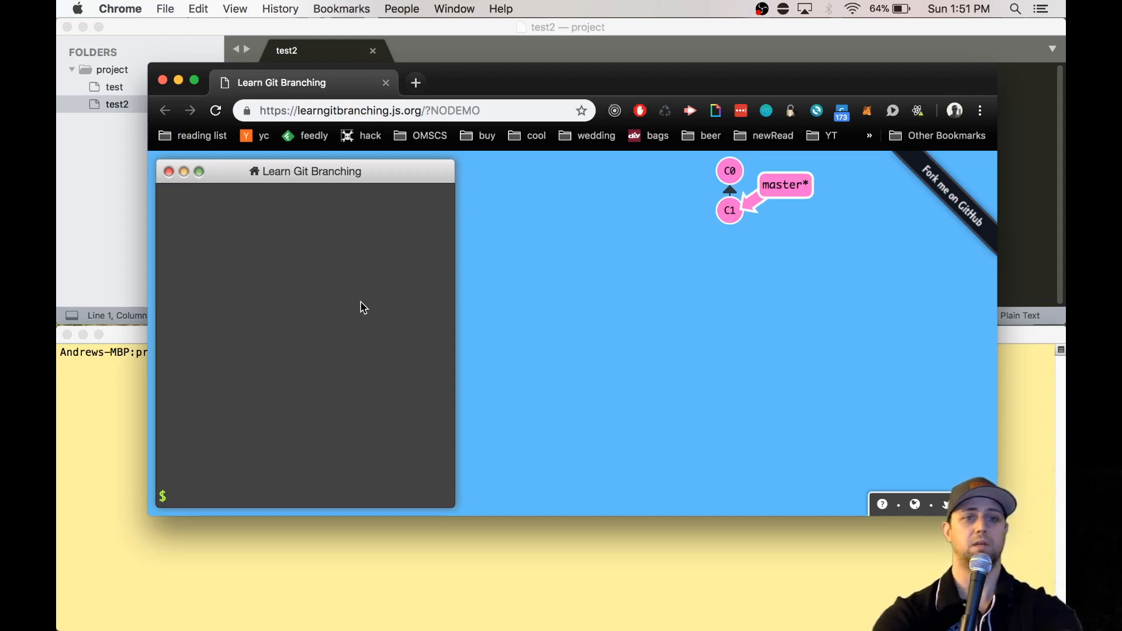
{"action": "type", "text": "git che"}
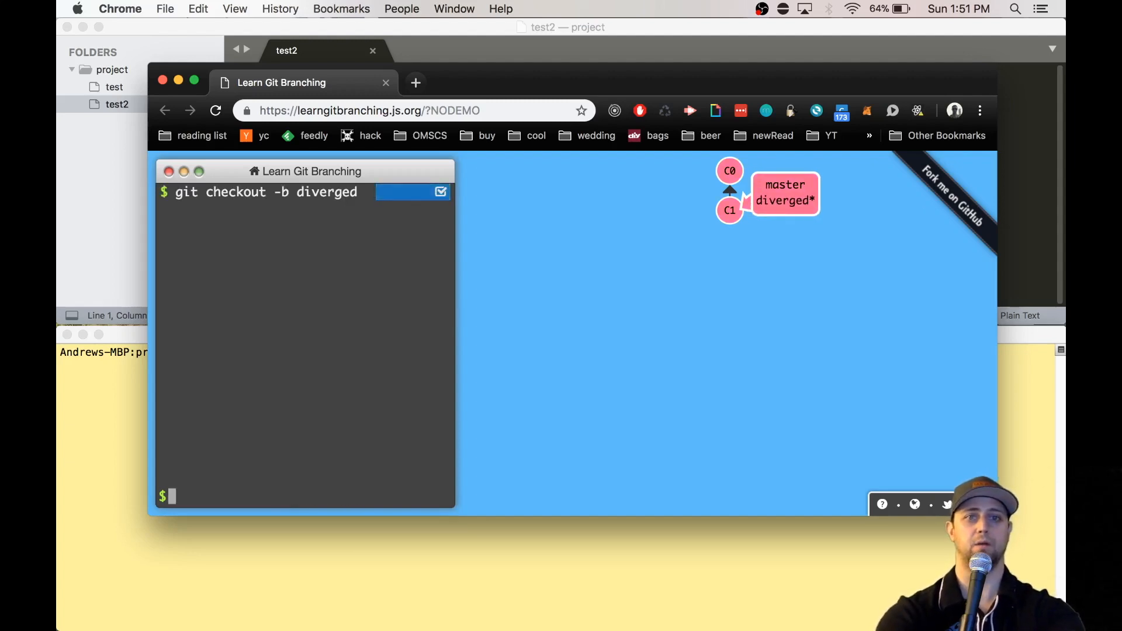
Commit C2 on diverged, commit C3 on master, then check out diverged again
{"action": "type", "text": "git com"}
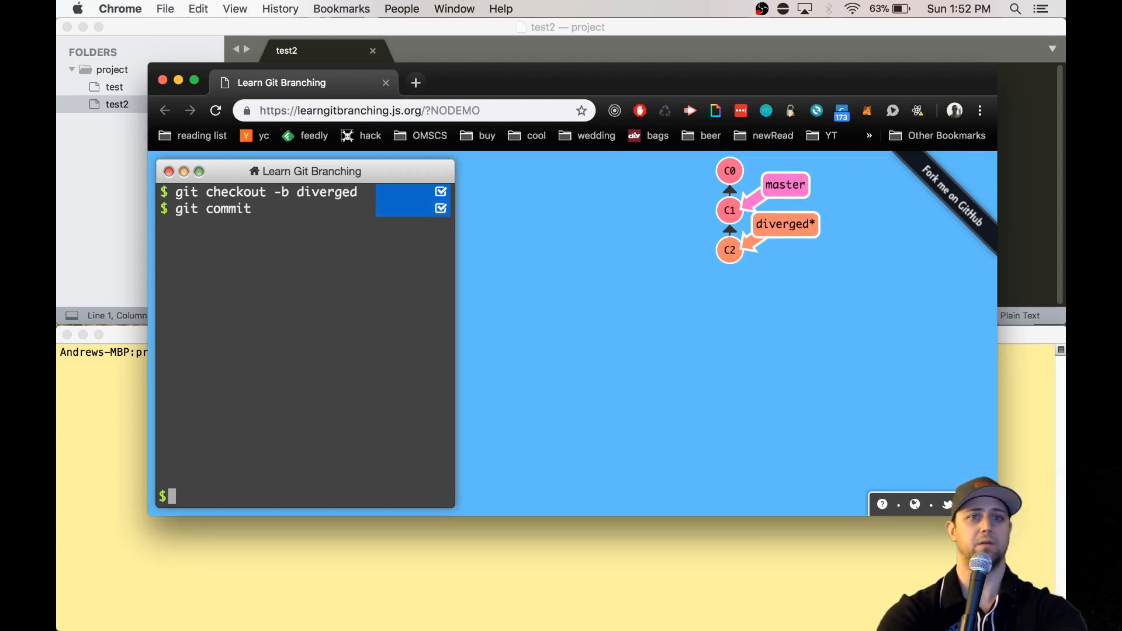
{"action": "type", "text": "git checkout mas"}
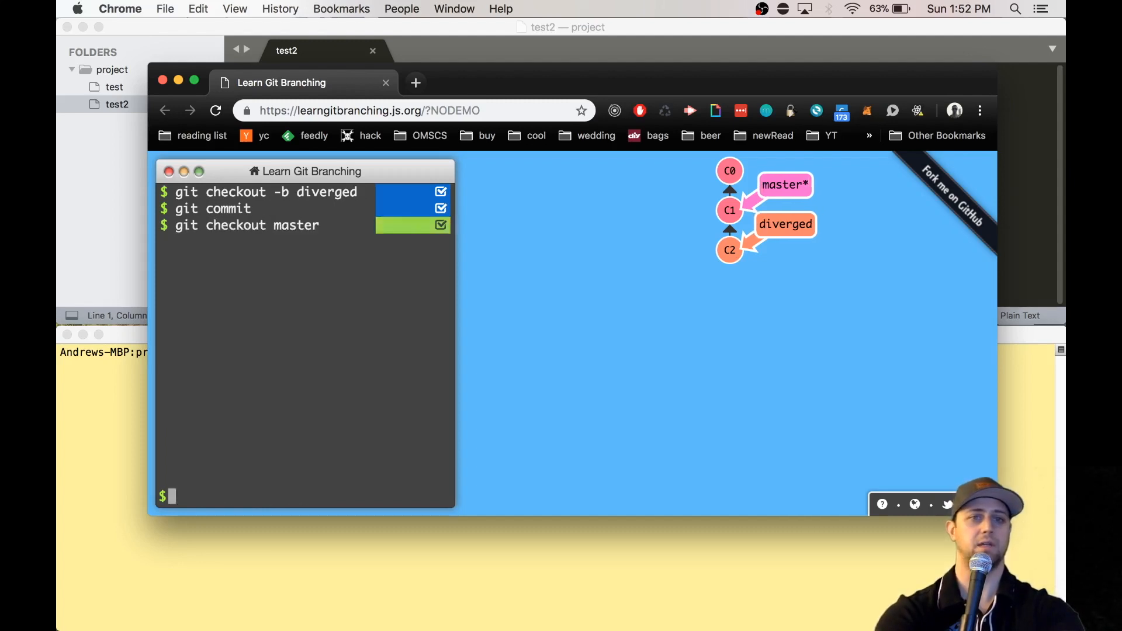
{"action": "type", "text": "git cmm"}
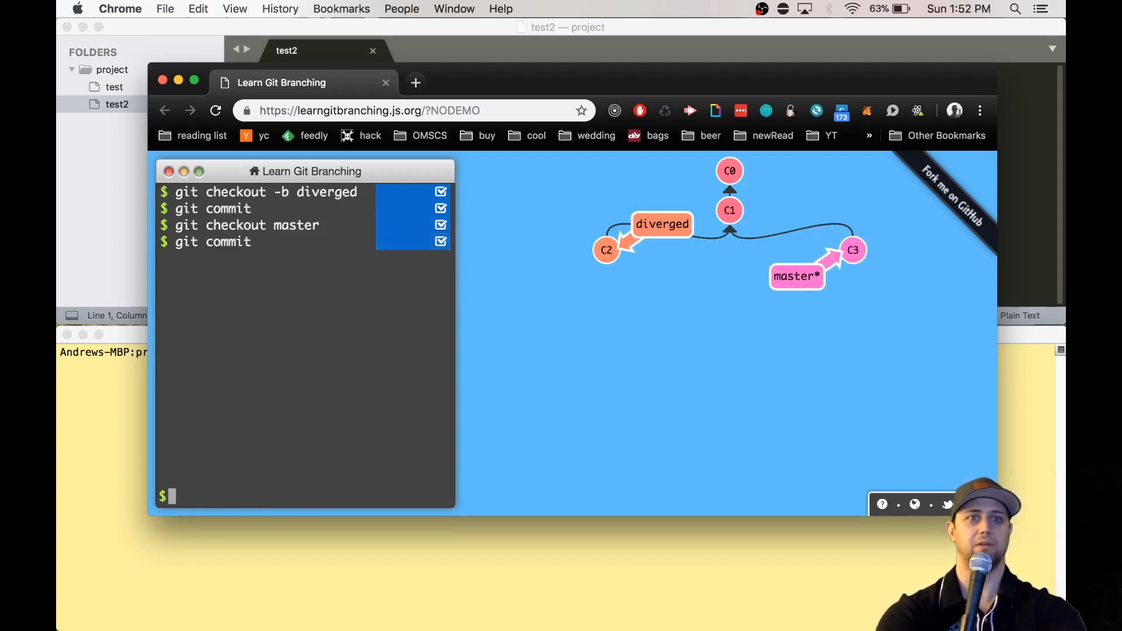
{"action": "type", "text": "git checkout"}
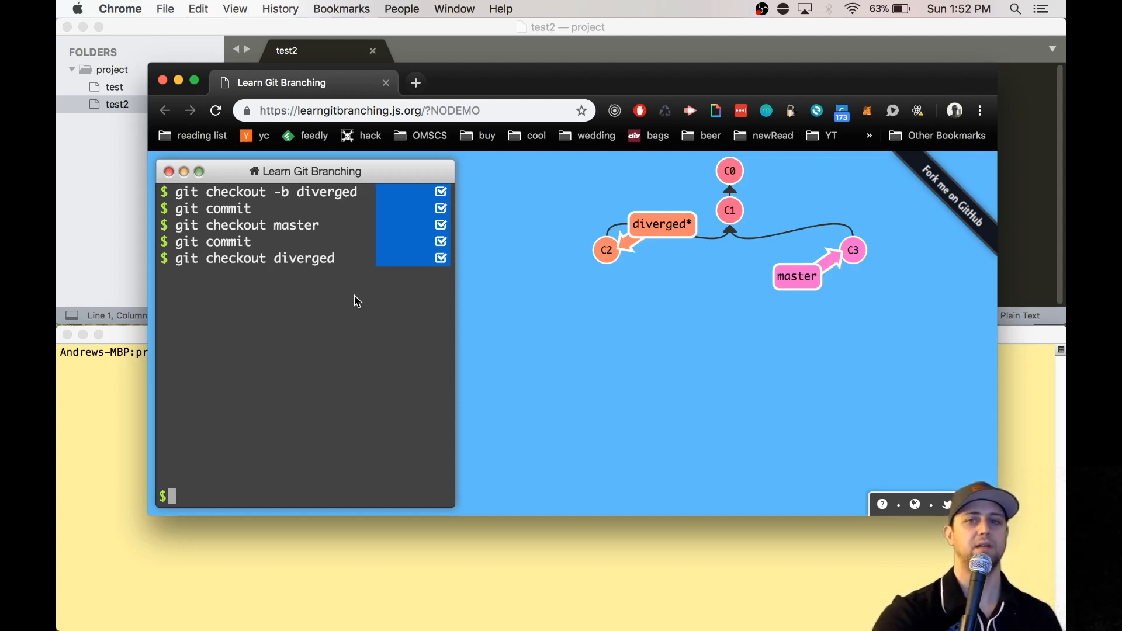
Run git rebase master so diverged's commit becomes C2' on top of C3
{"action": "type", "text": "git"}
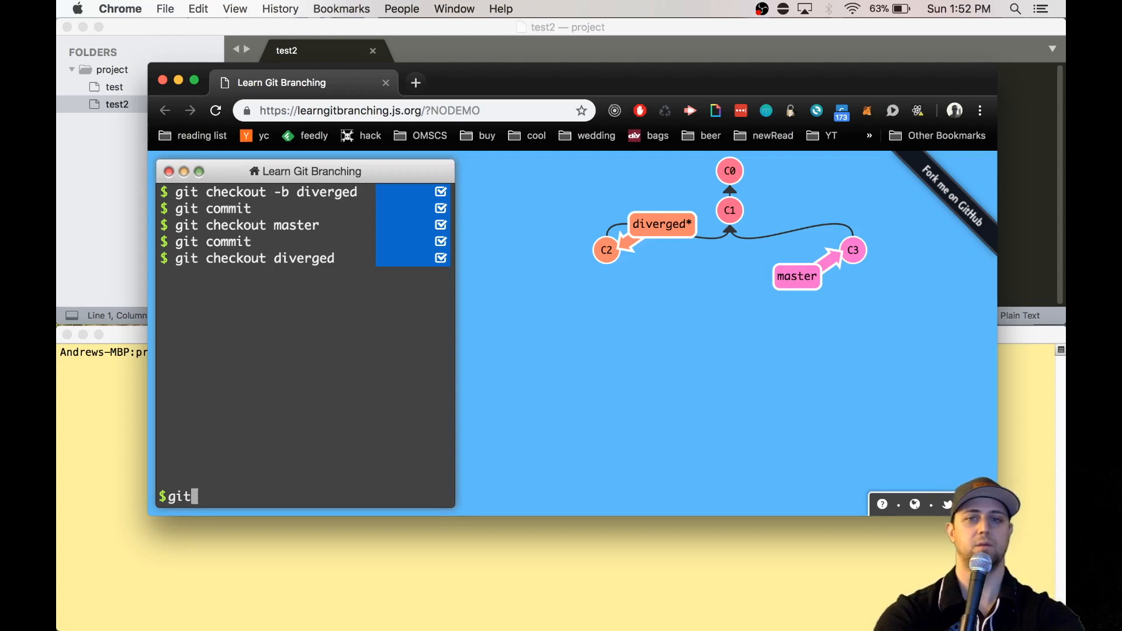
{"action": "type", "text": "rebase"}
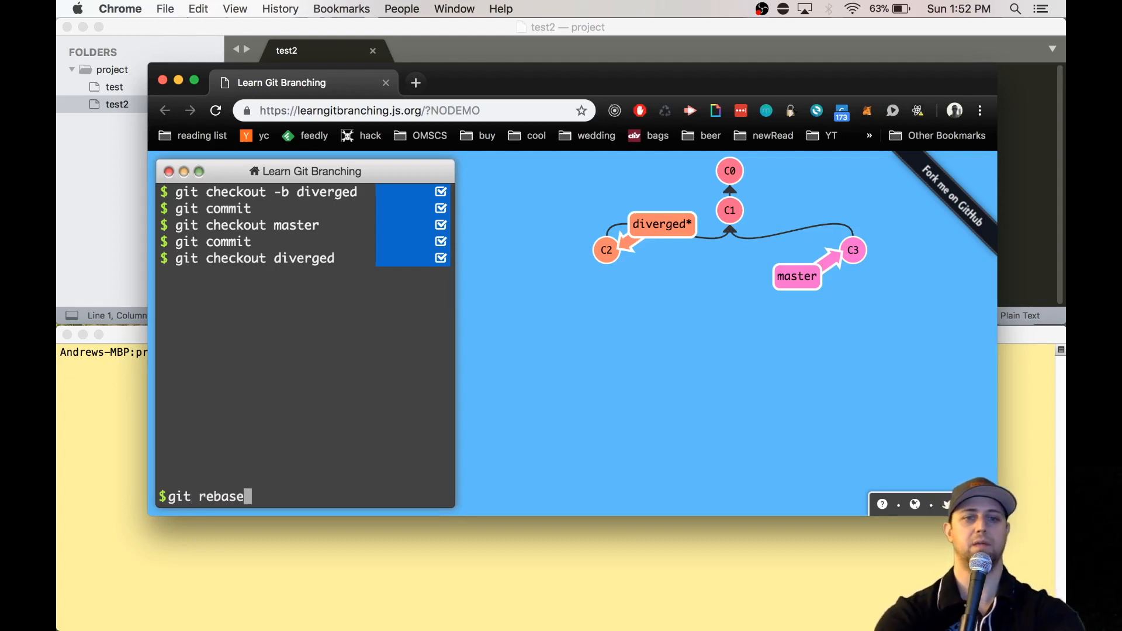
{"action": "type", "text": "master"}
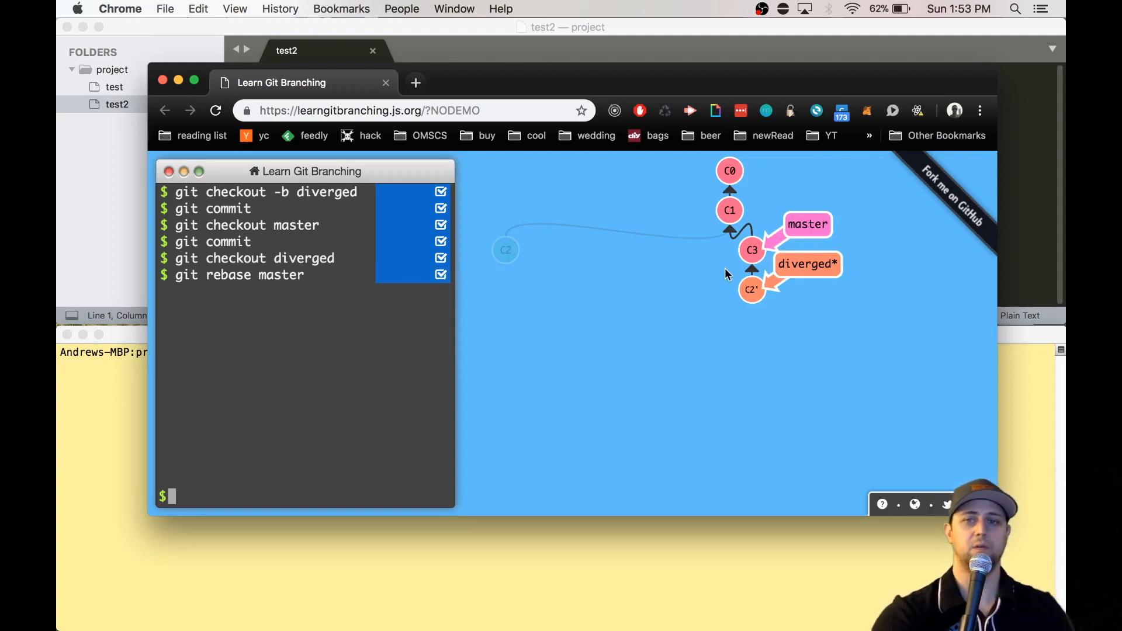
{"action": "mouse_move", "coordinate": [820, 243]}
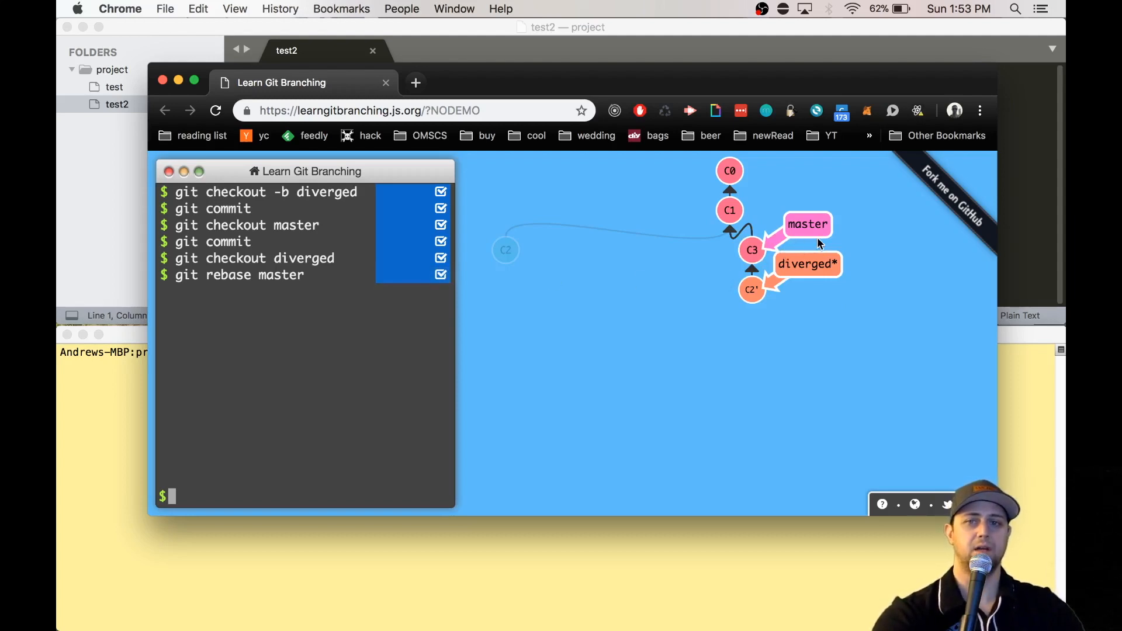
{"action": "mouse_move", "coordinate": [825, 242]}
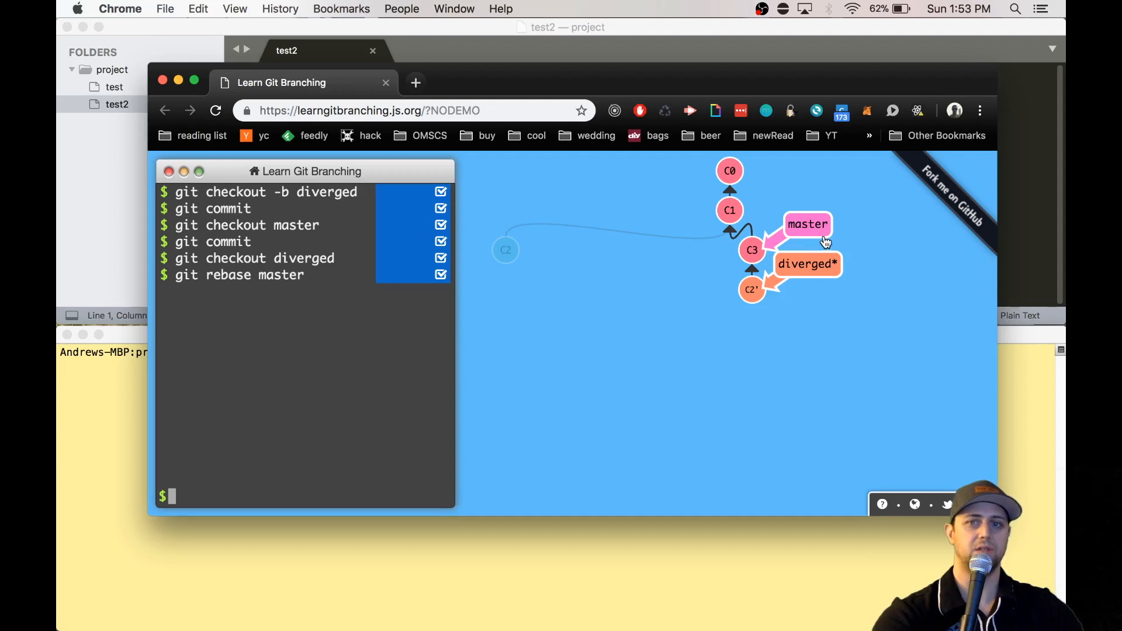
{"action": "mouse_move", "coordinate": [843, 272]}
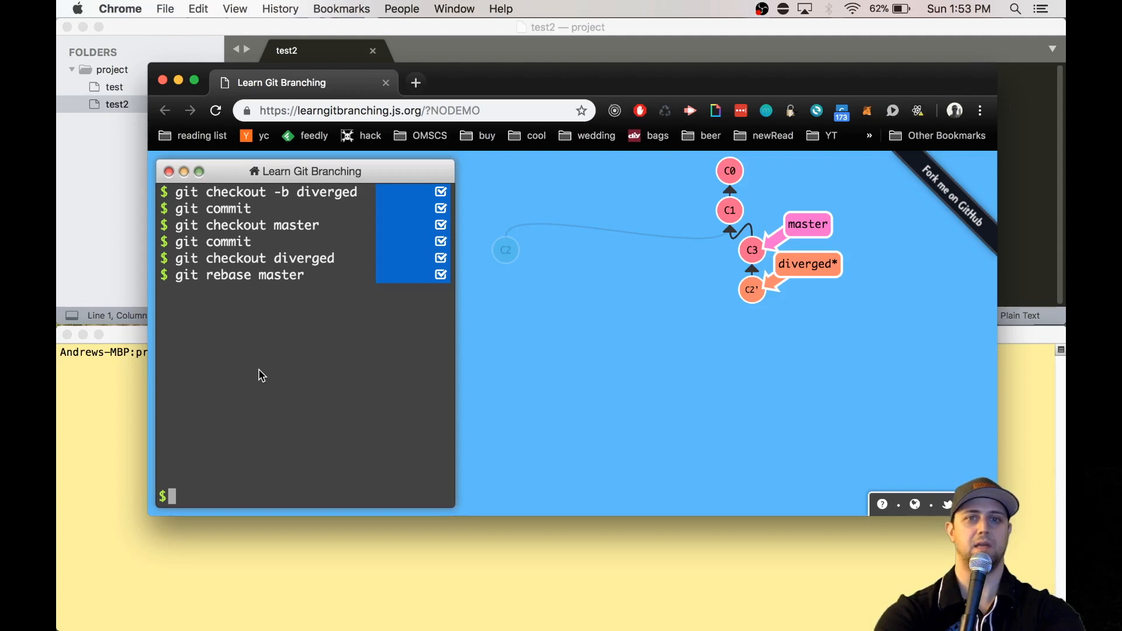
Check out master and begin the git merge diverged command
{"action": "type", "text": "git checkout master"}
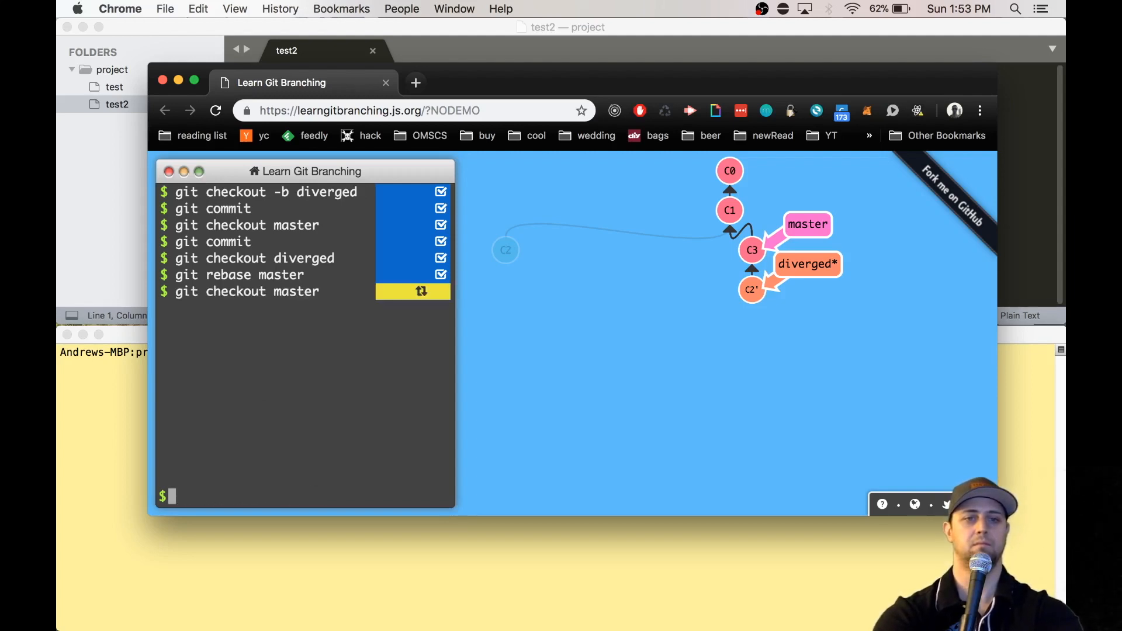
{"action": "type", "text": "git"}
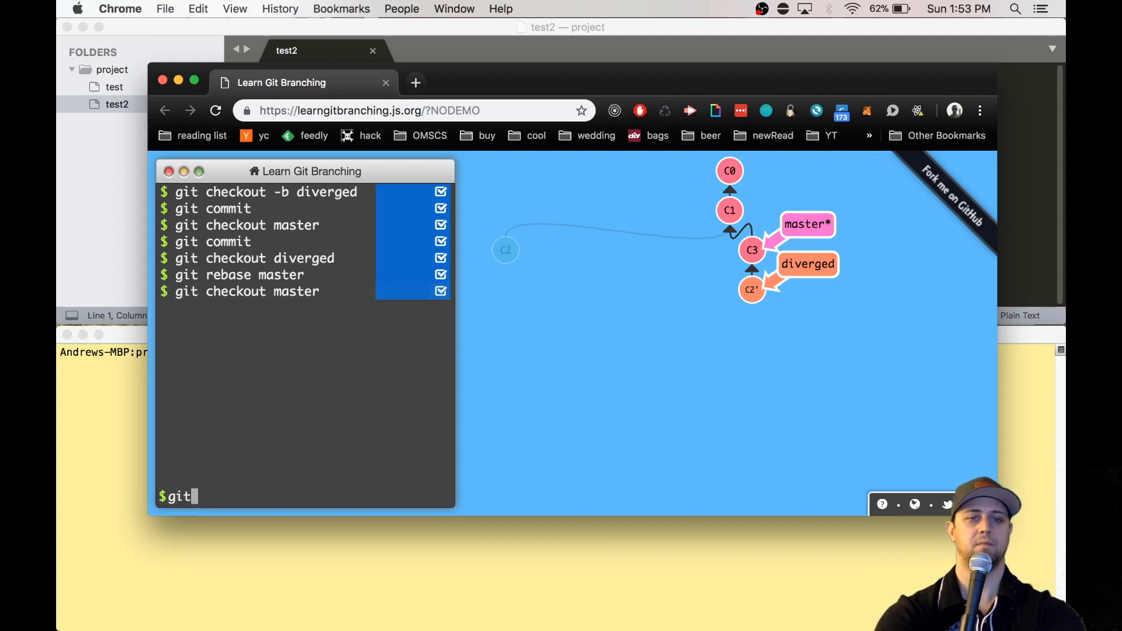
{"action": "type", "text": "merge dive"}
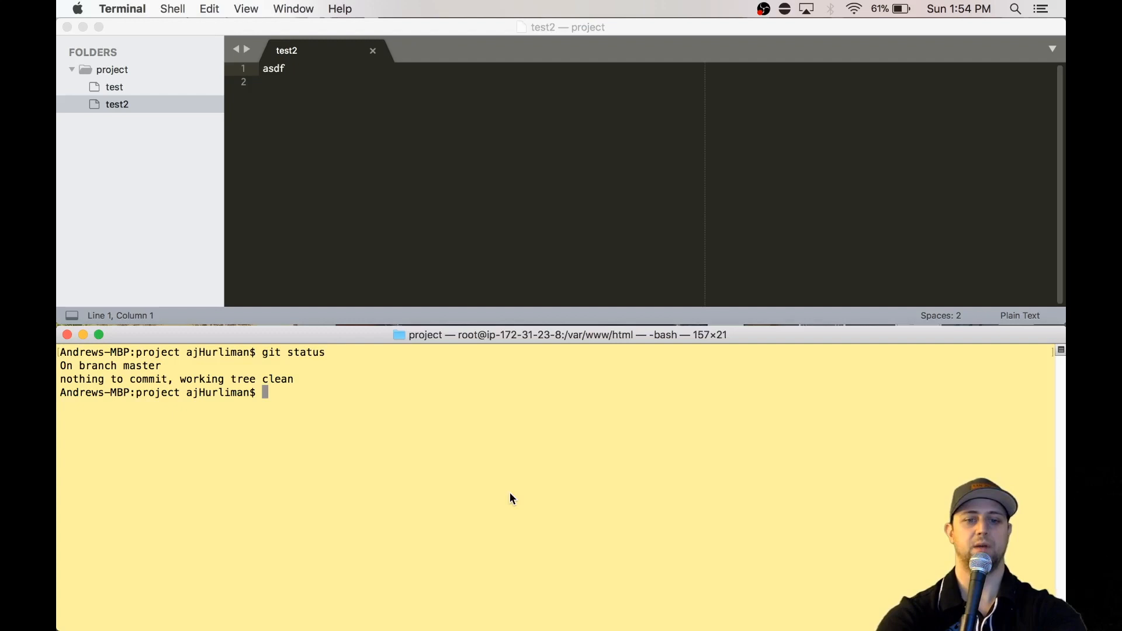
Create and check out a diverged branch with git checkout -b diverged
{"action": "type", "text": "git checkout -b diverged"}
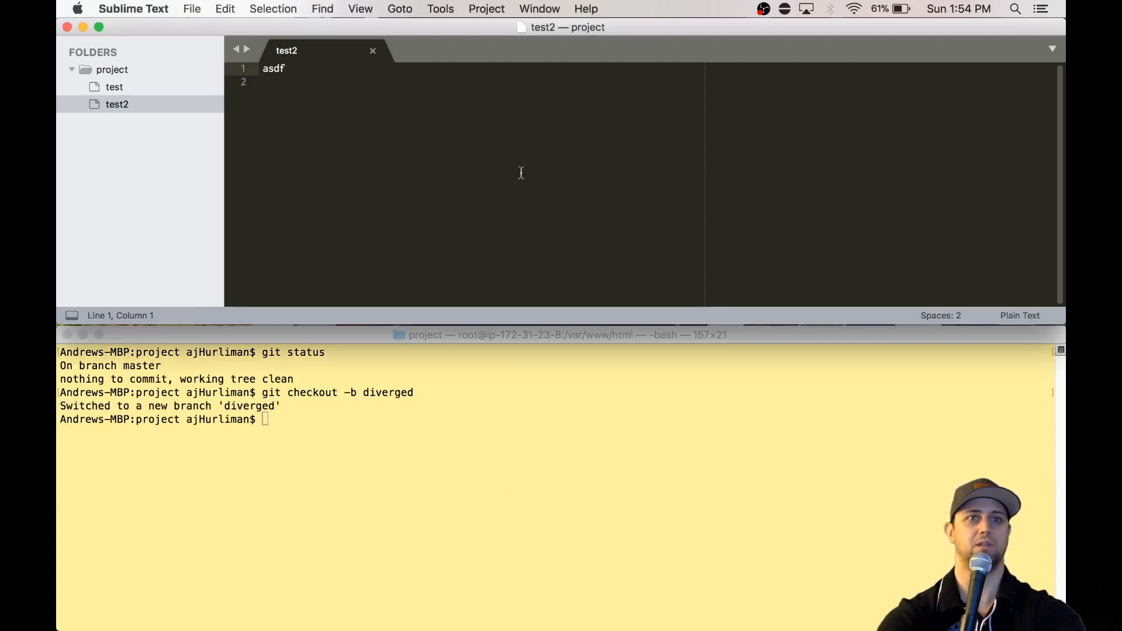
Stage all changes and commit on diverged as 'made a modification'
{"action": "type", "text": "modifi"}
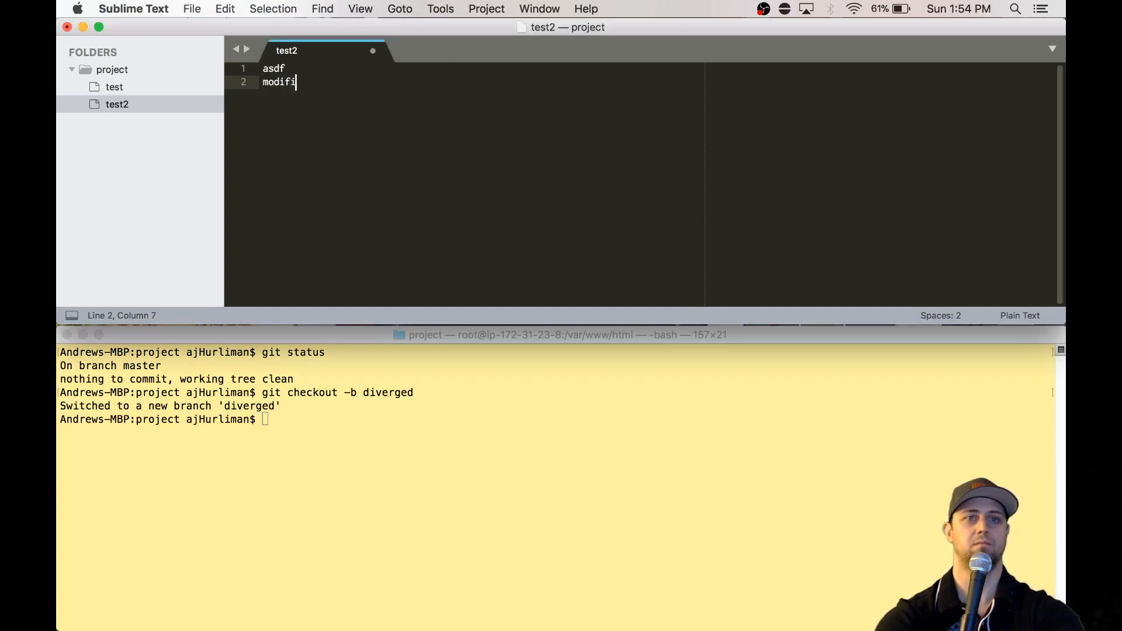
{"action": "type", "text": "cation"}
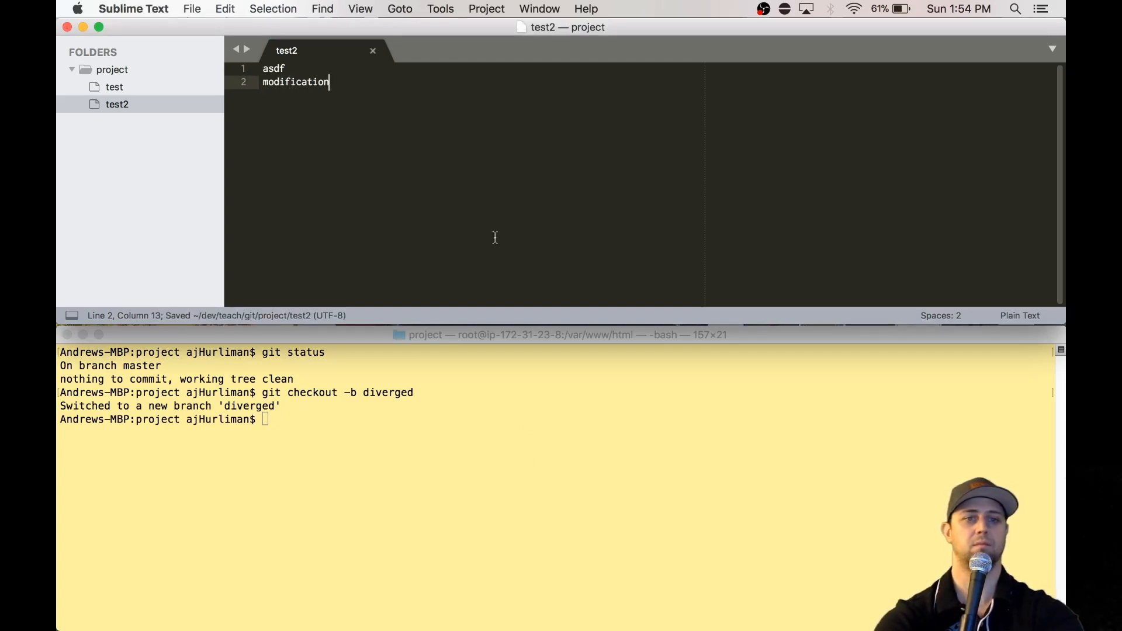
{"action": "type", "text": "git add ."}
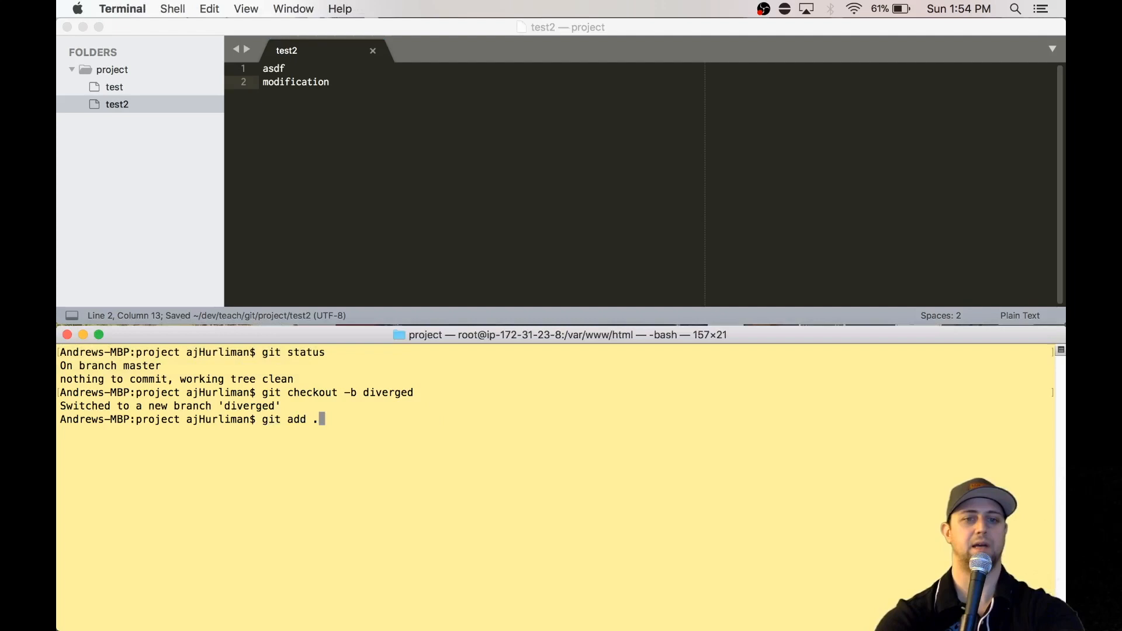
{"action": "type", "text": "git commit"}
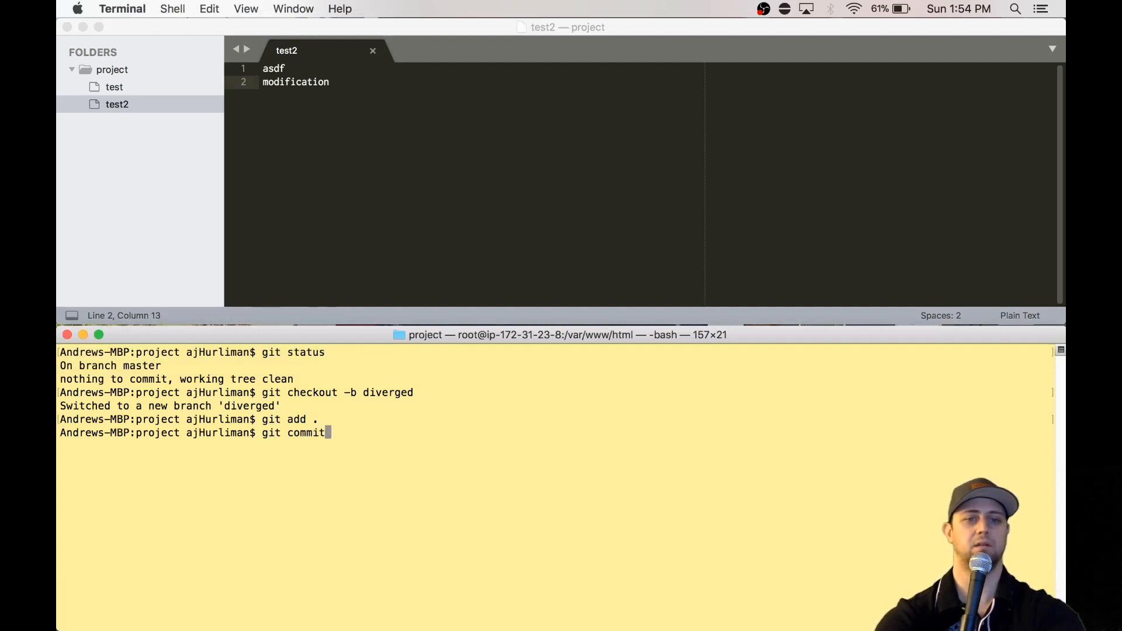
{"action": "type", "text": "-m 'mad"}
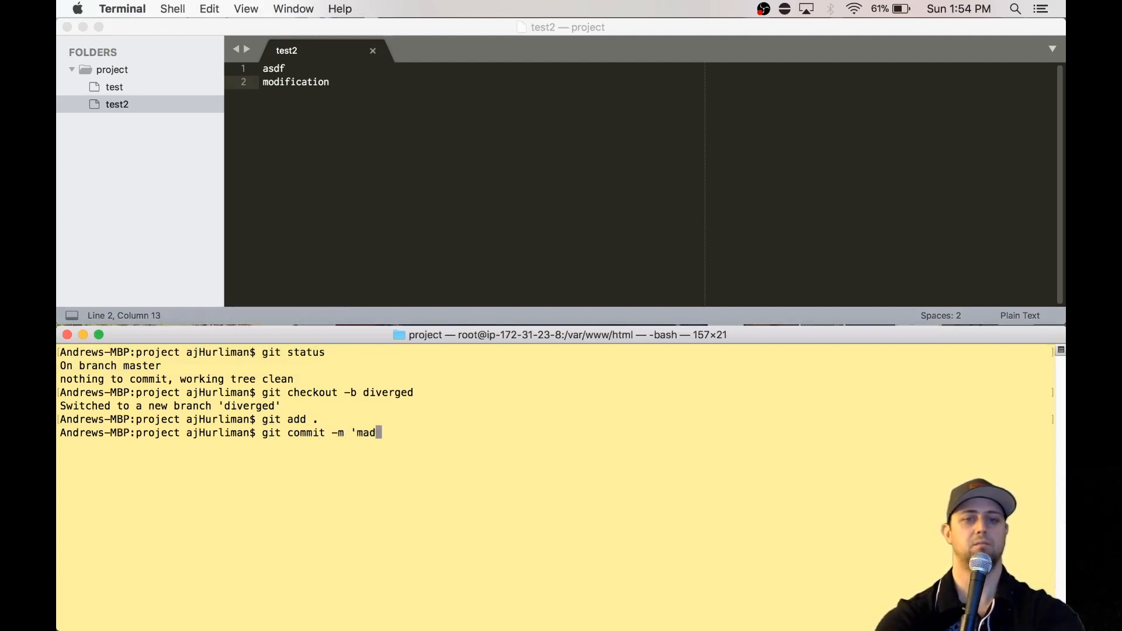
{"action": "type", "text": "e a modification"}
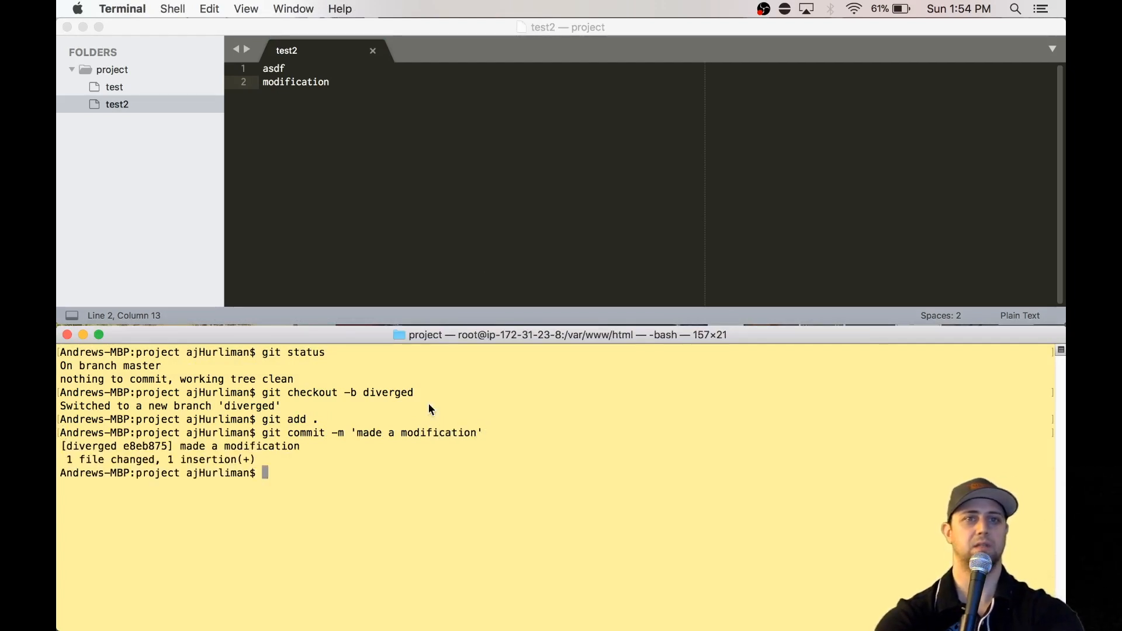
Switch back to the master branch with git checkout master
{"action": "type", "text": "git"}
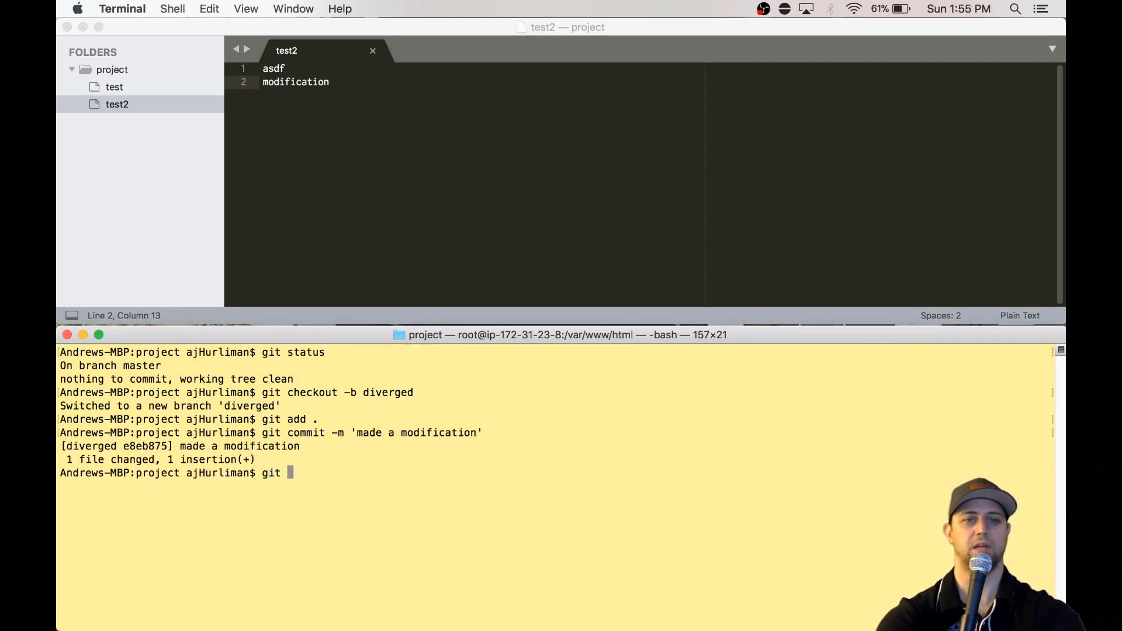
{"action": "type", "text": "checkout"}
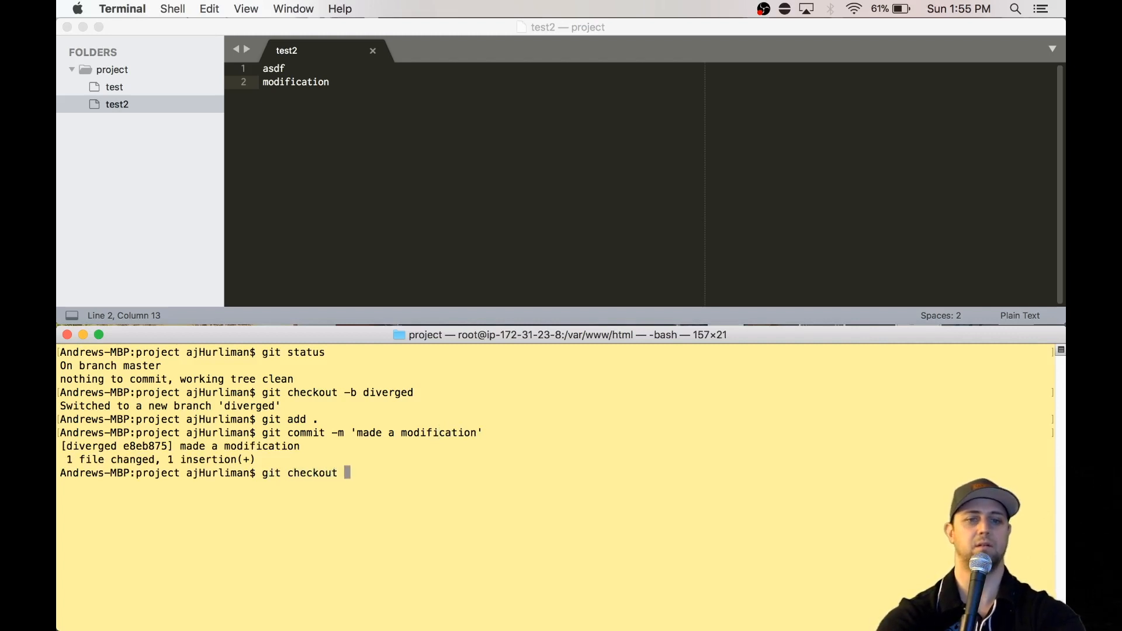
{"action": "type", "text": "master"}
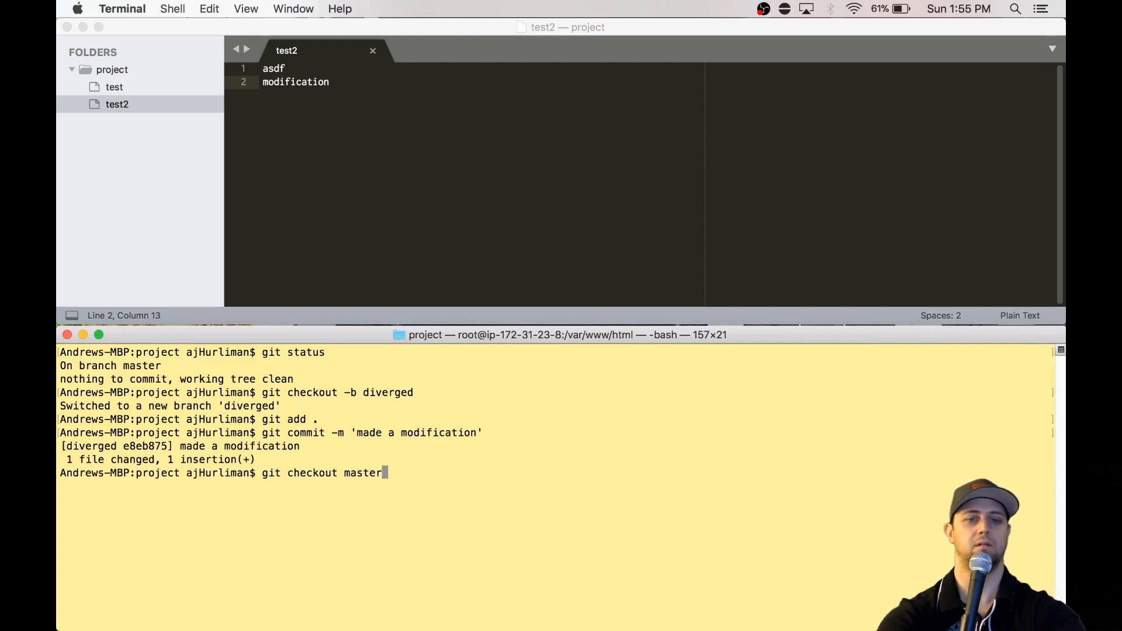
{"action": "key", "text": "enter"}
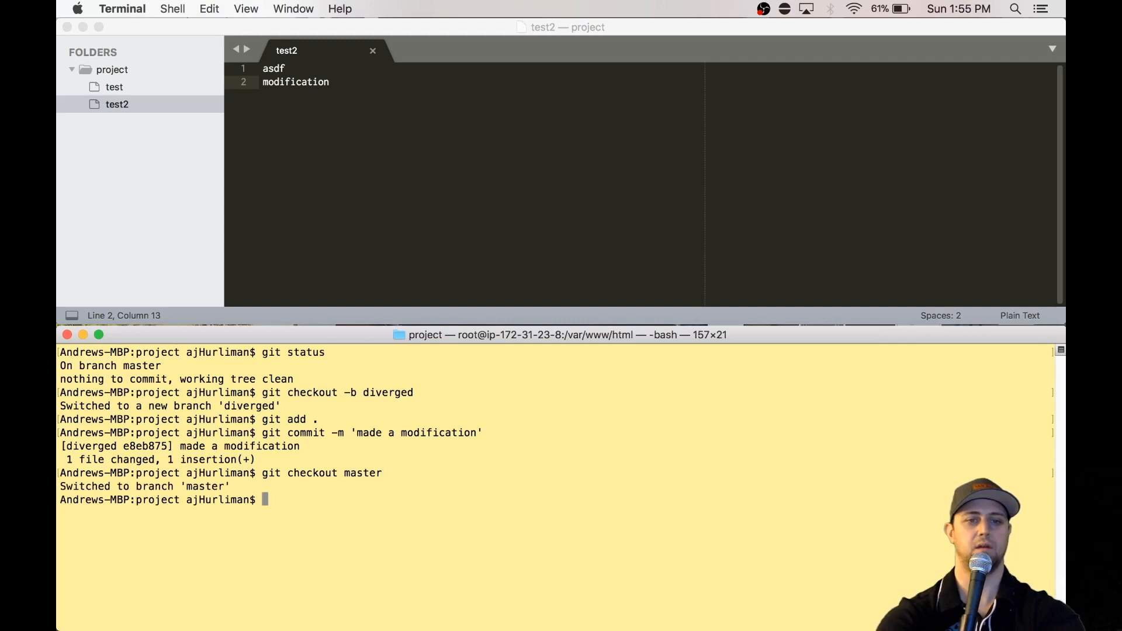
{"action": "mouse_move", "coordinate": [440, 249]}
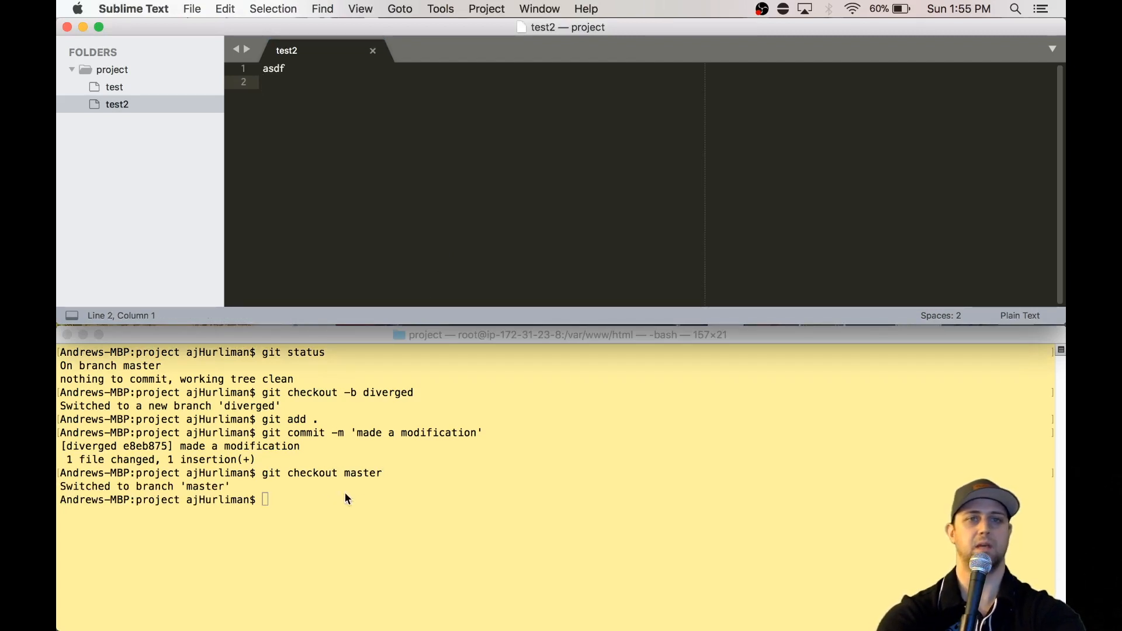
{"action": "mouse_move", "coordinate": [403, 500]}
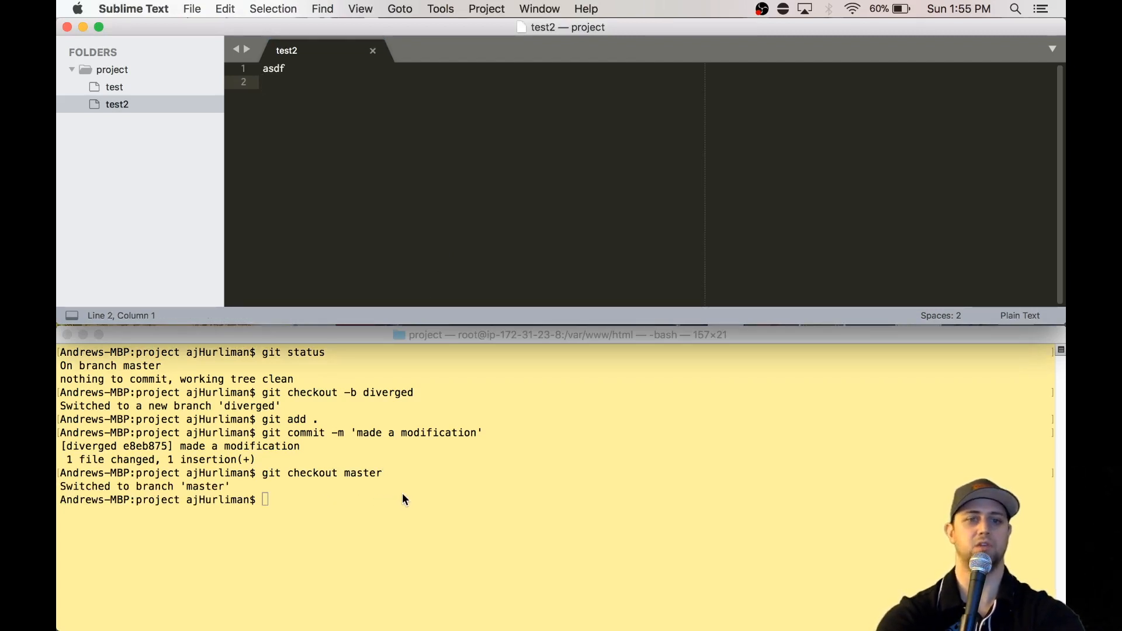
Open the test file and add 'another modification' on line 2
{"action": "left_click", "coordinate": [114, 87]}
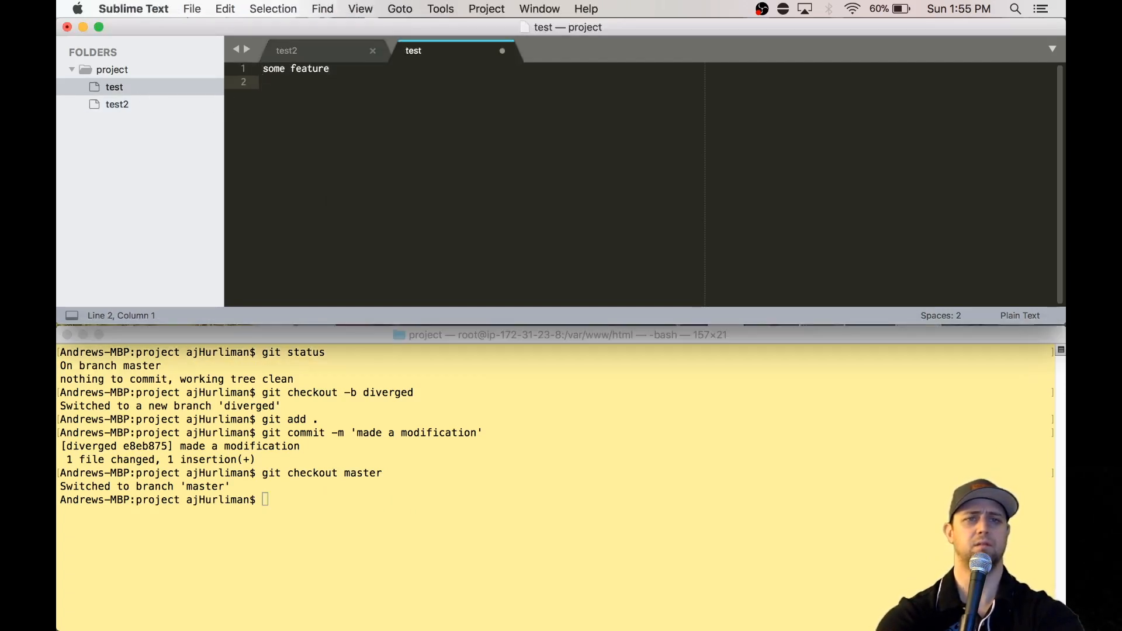
{"action": "type", "text": "another modification"}
{"action": "left_click", "coordinate": [656, 500]}
{"action": "type", "text": "g"}
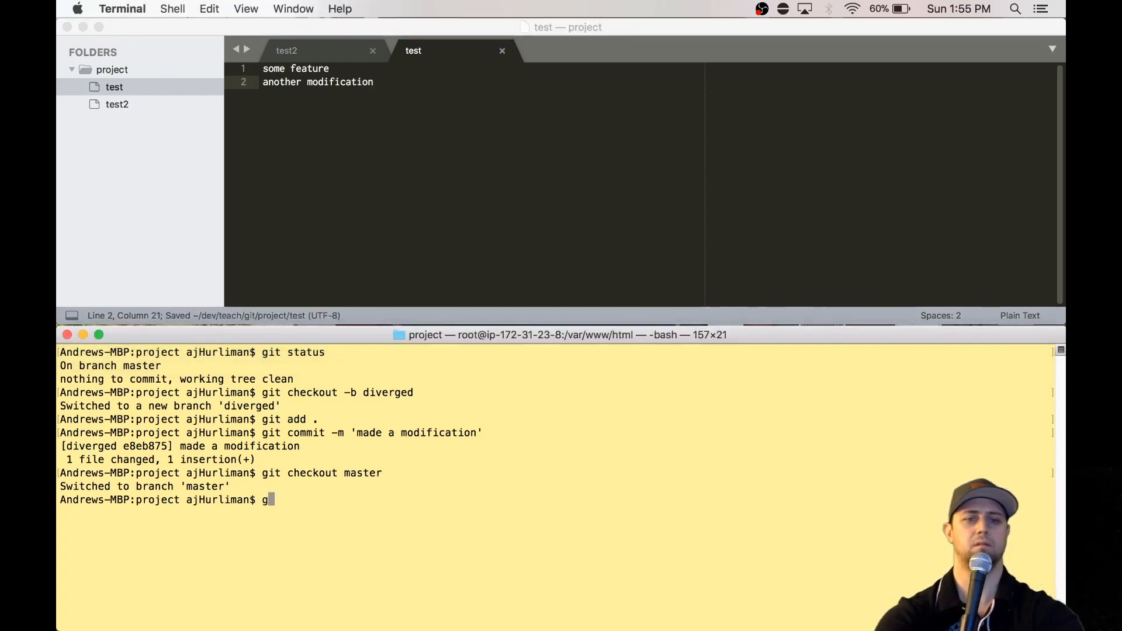
Stage and commit as 'made another modification', then check out diverged
{"action": "type", "text": "it"}
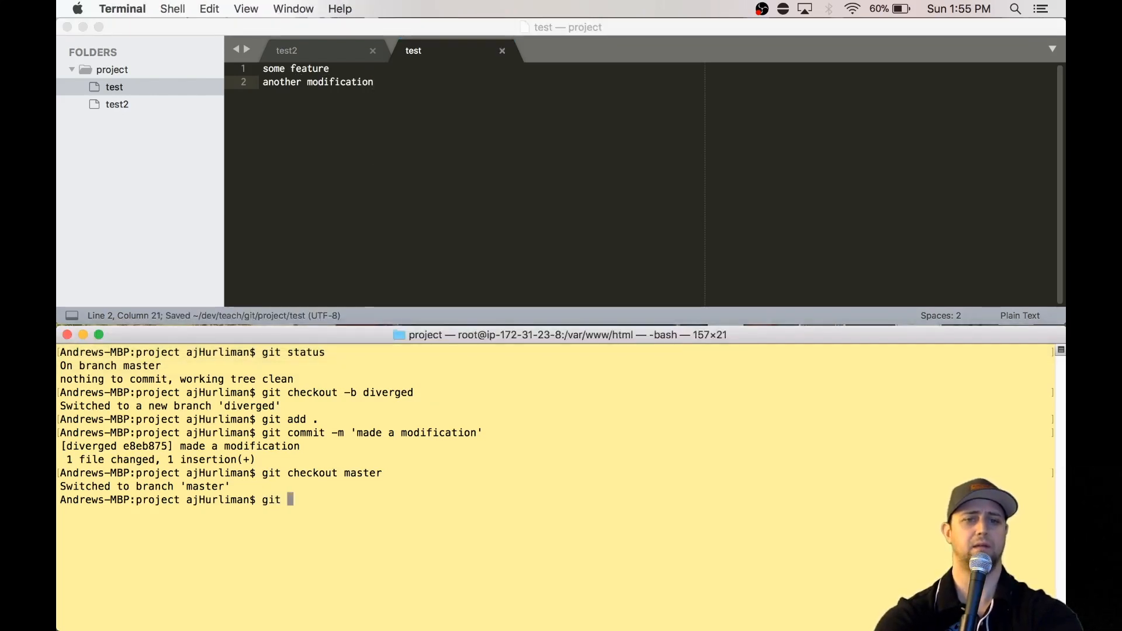
{"action": "type", "text": "add ."}
{"action": "type", "text": "git commit -m"}
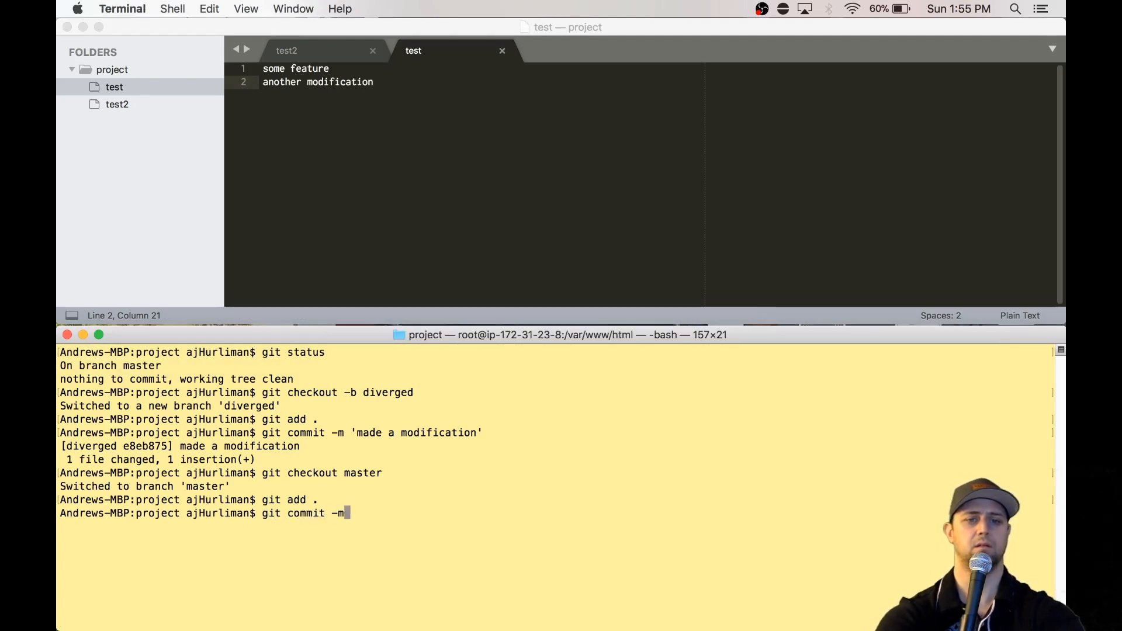
{"action": "type", "text": "'made"}
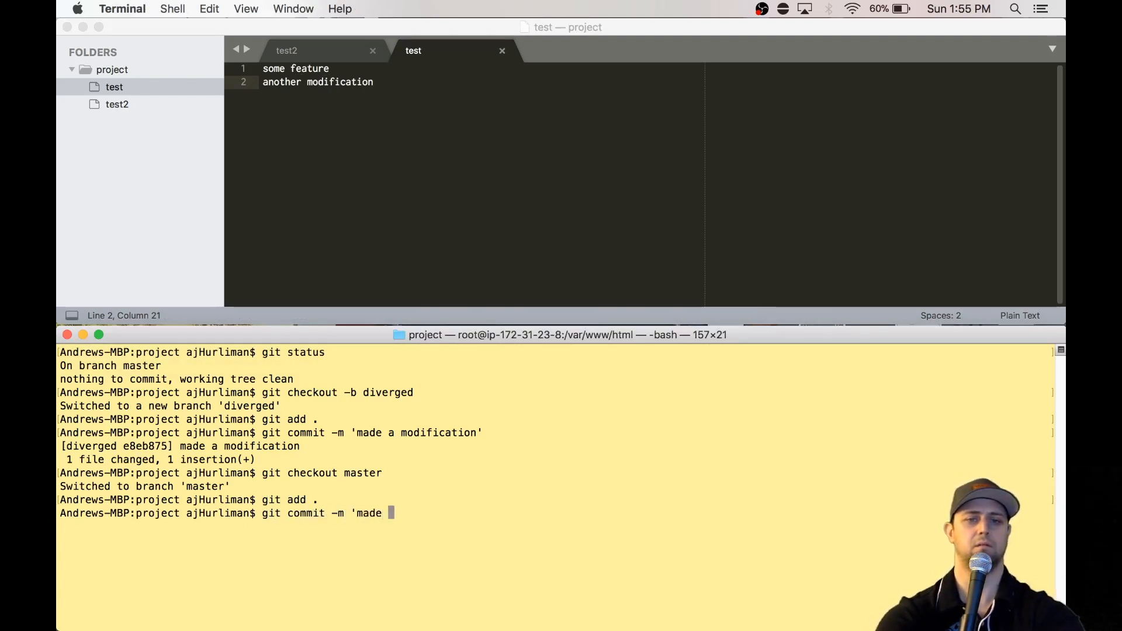
{"action": "type", "text": "another mod"}
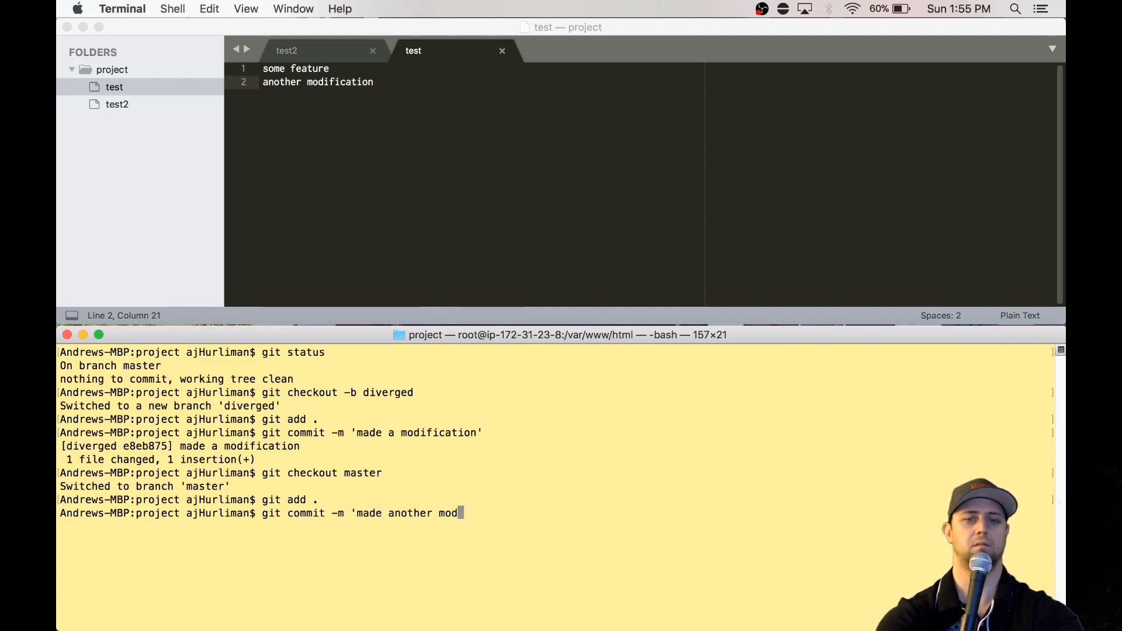
{"action": "type", "text": "ification'"}
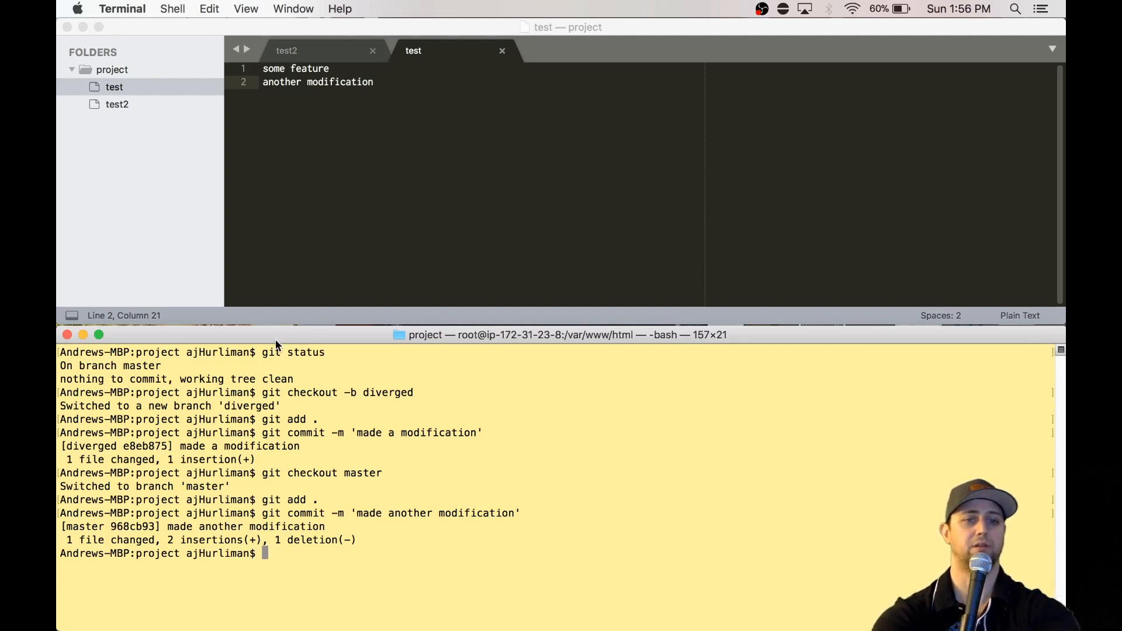
{"action": "type", "text": "git check"}
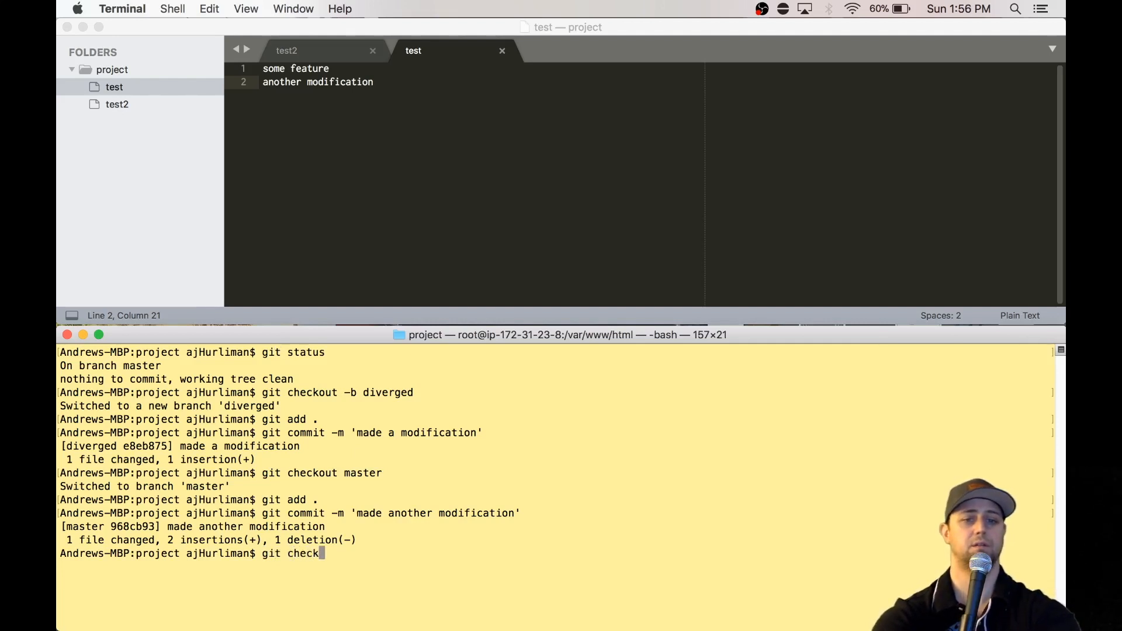
{"action": "type", "text": "out diverged"}
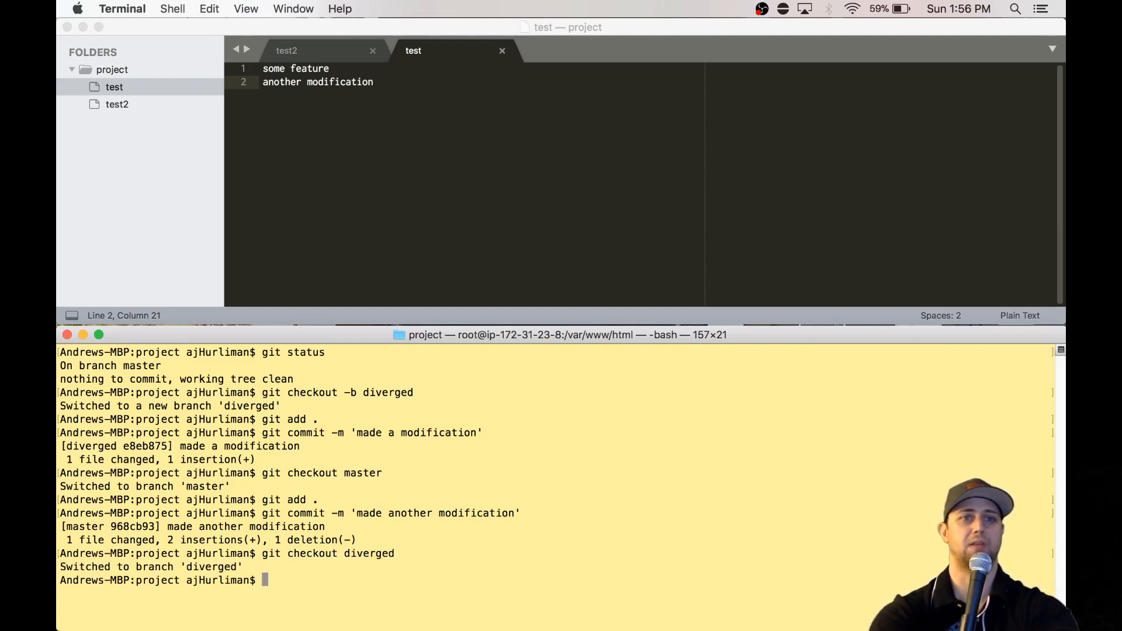
Run git rebase master on the diverged branch
{"action": "type", "text": "g"}
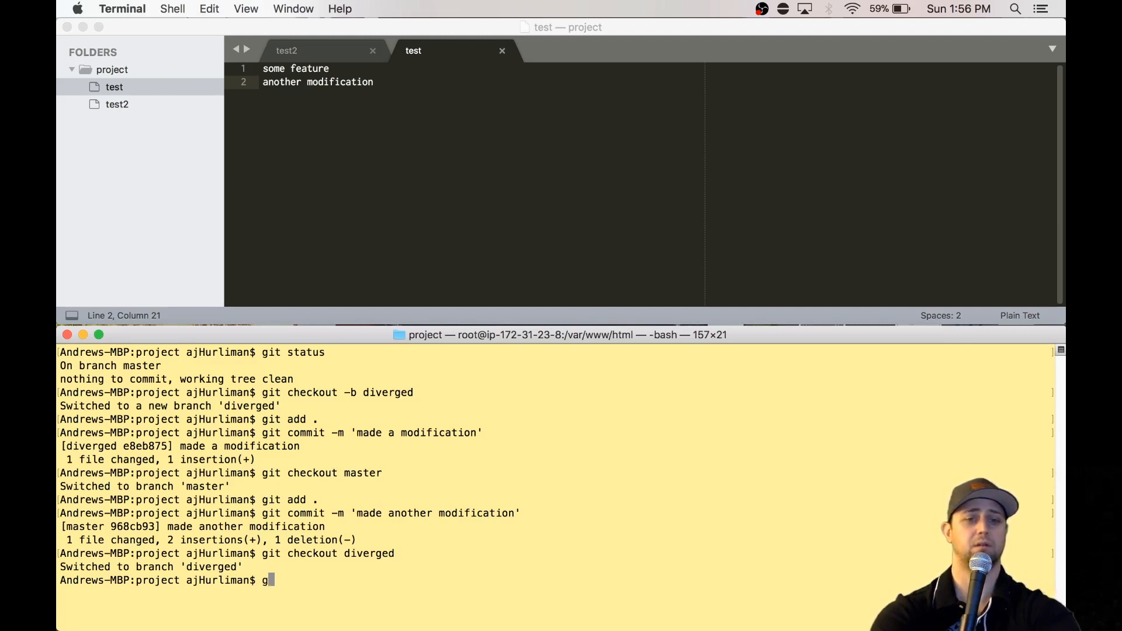
{"action": "type", "text": "it"}
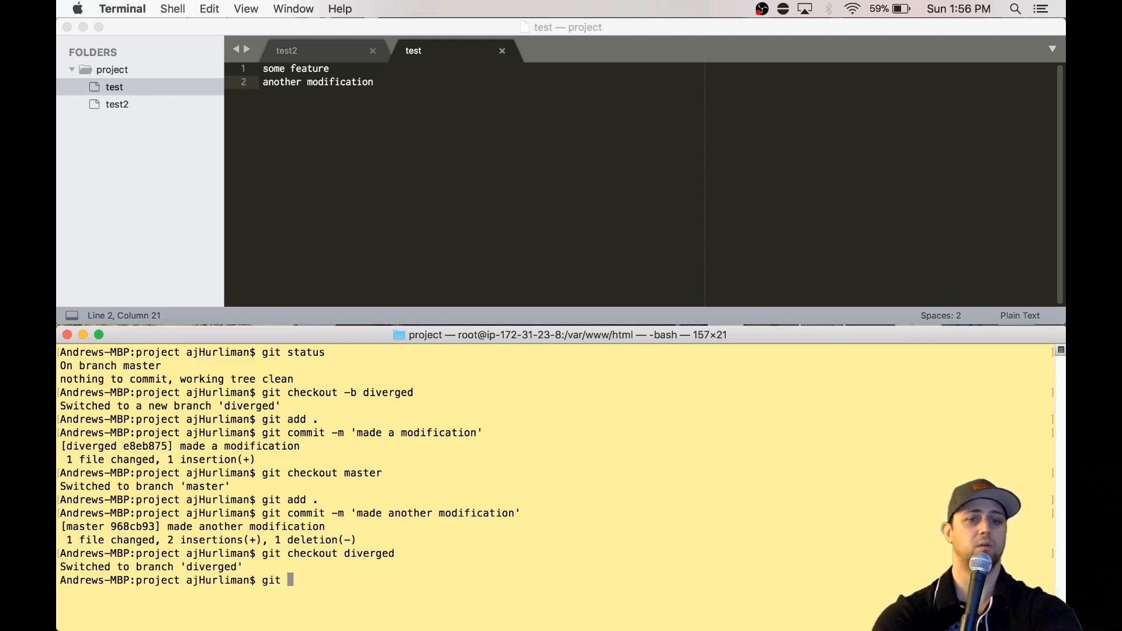
{"action": "type", "text": "rebase master"}
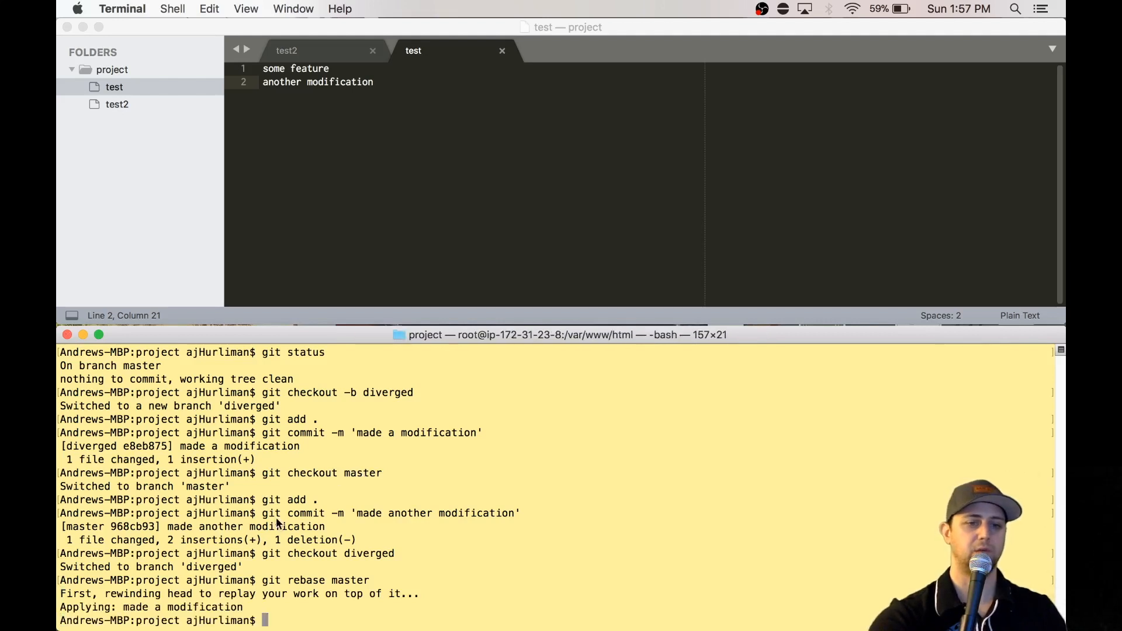
{"action": "mouse_move", "coordinate": [347, 568]}
{"action": "type", "text": "git chec"}
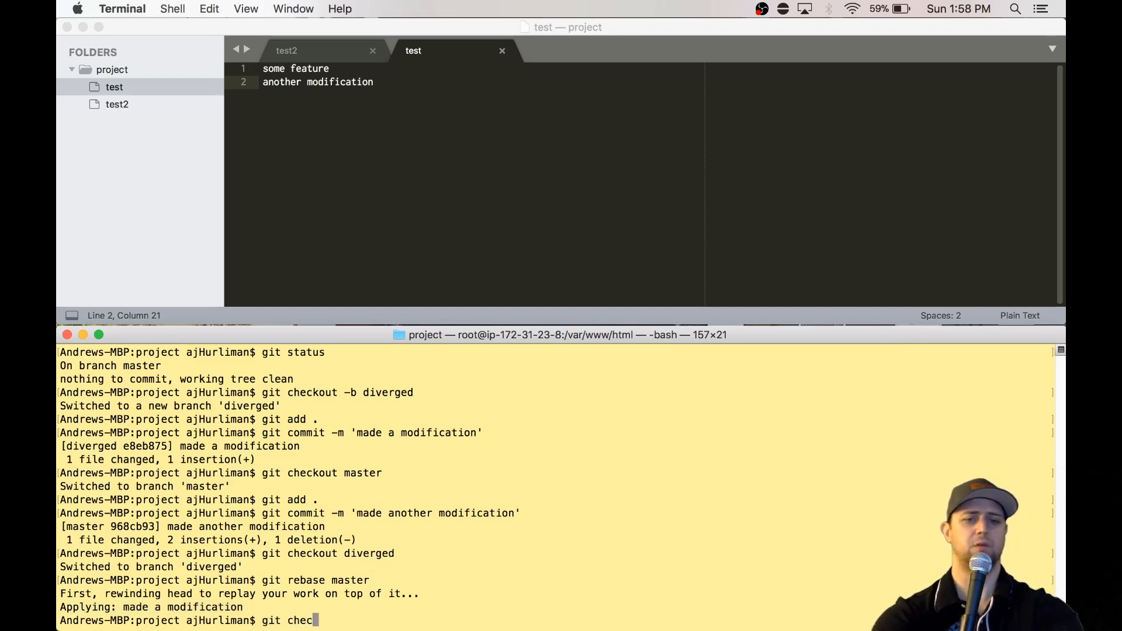
Check out master and run git merge diverged to fast-forward it
{"action": "type", "text": "kout master"}
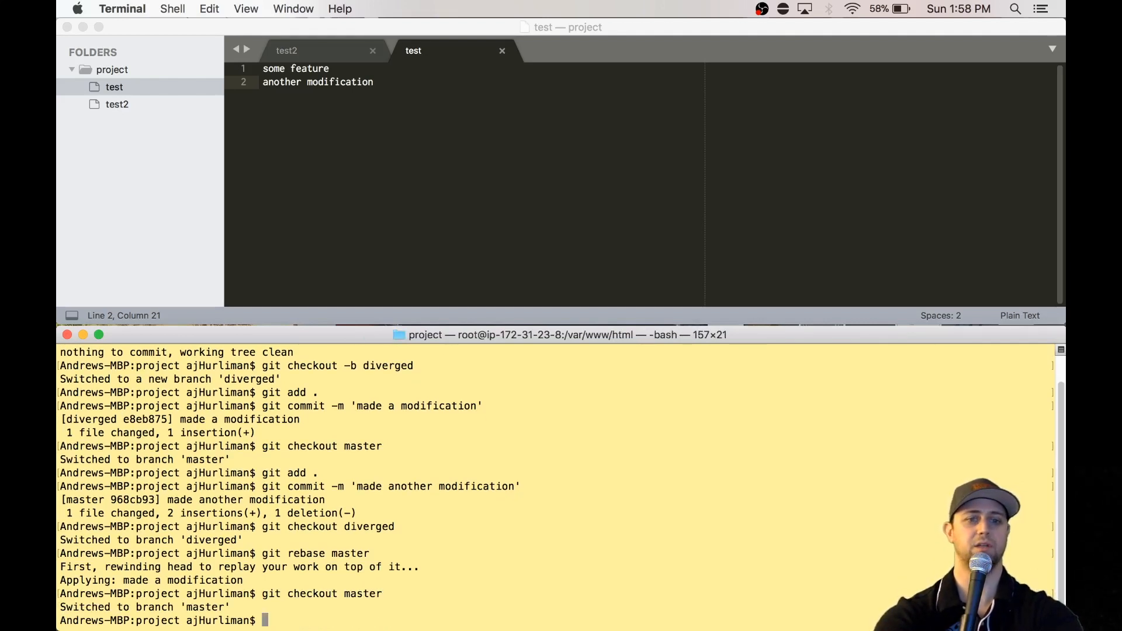
{"action": "type", "text": "git merge diverged"}
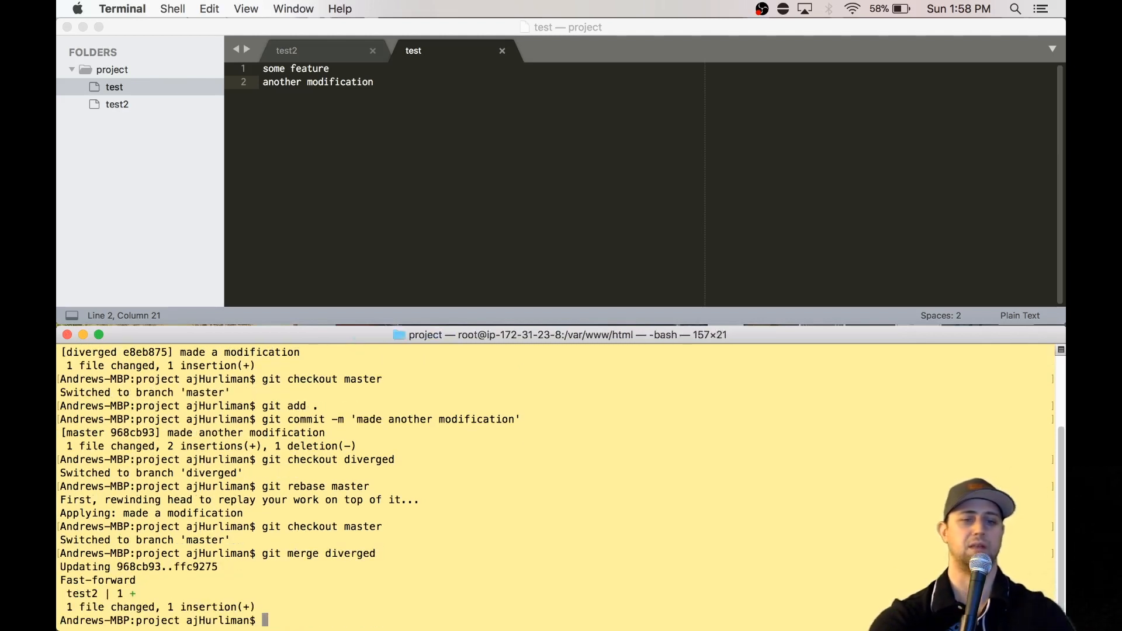
{"action": "mouse_move", "coordinate": [412, 554]}
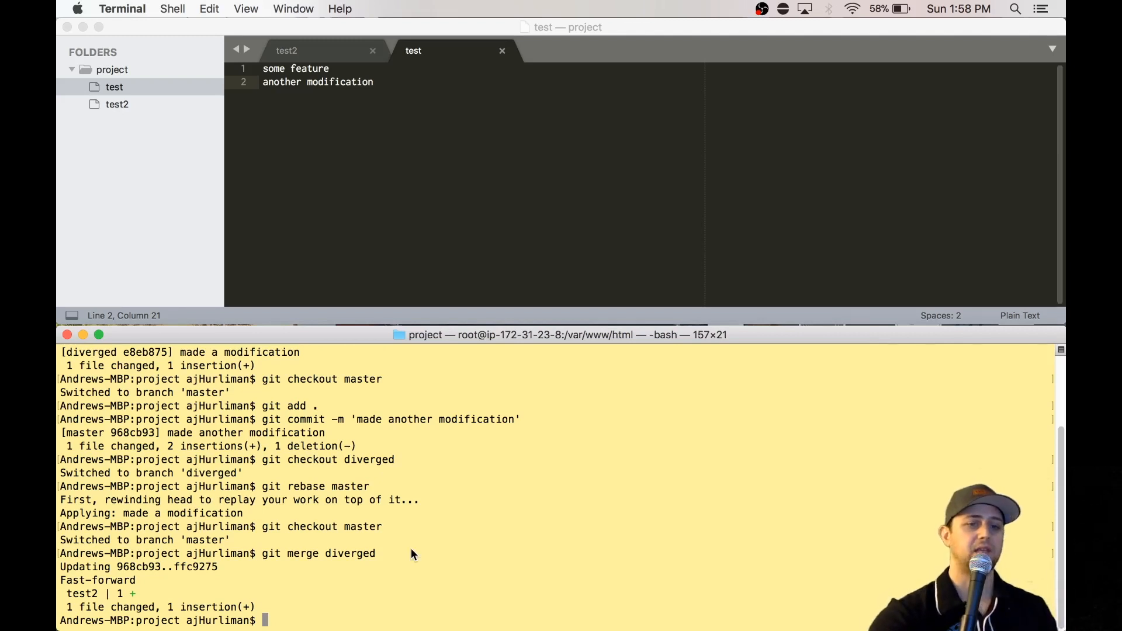